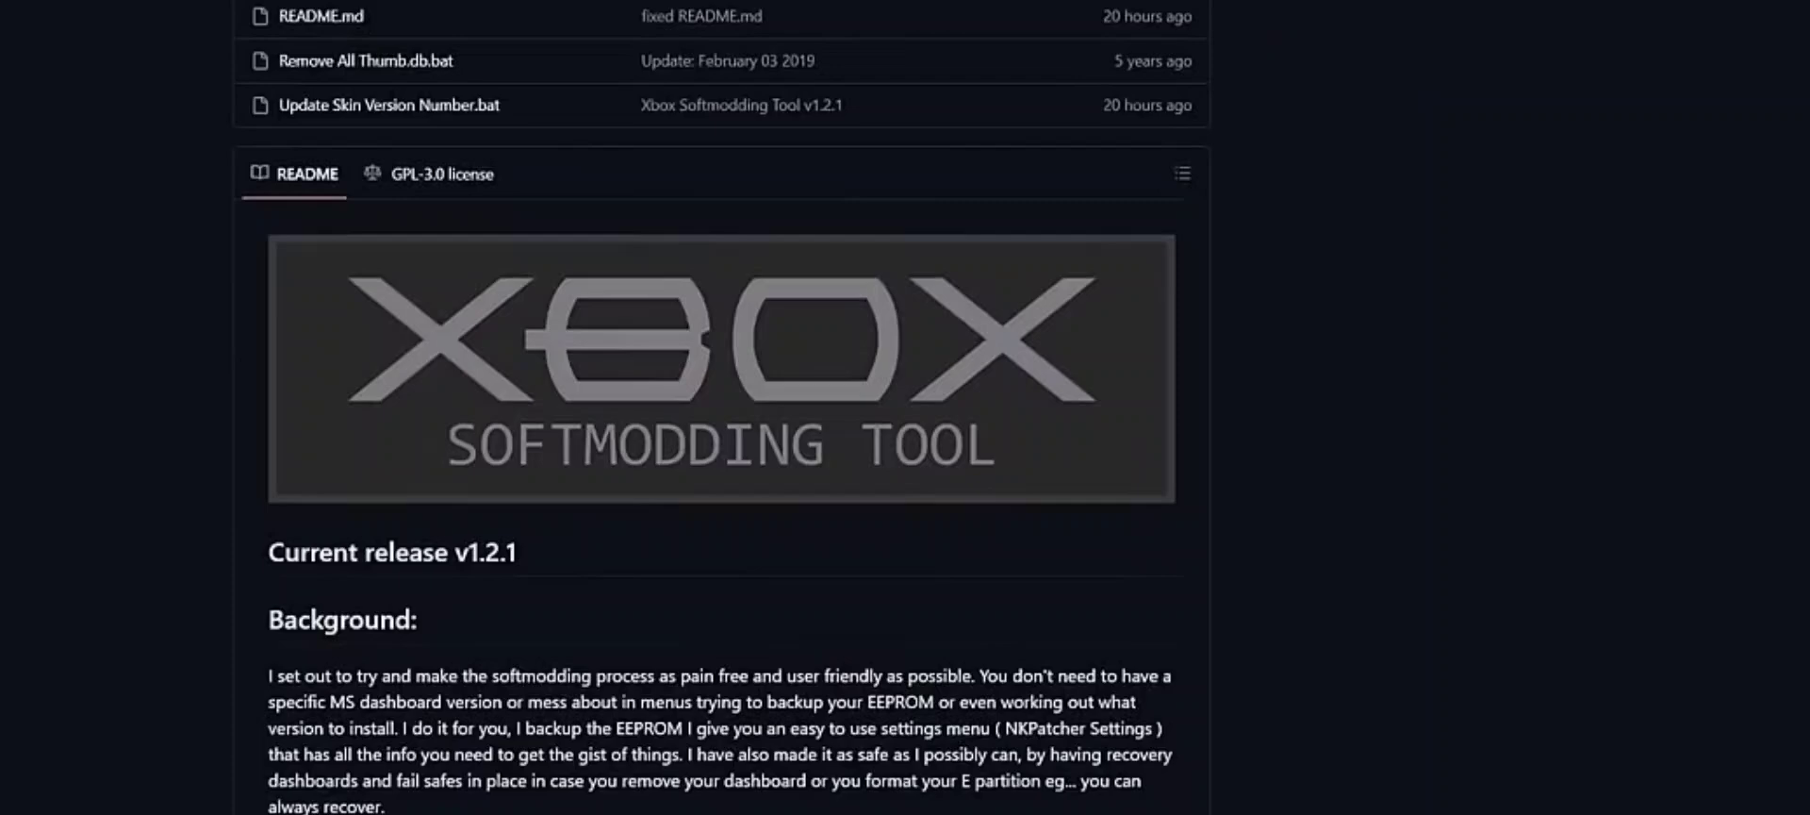
- Download Xbox Softmodding Tool.zip from the Dropbox shared folder
scroll("down", 3)
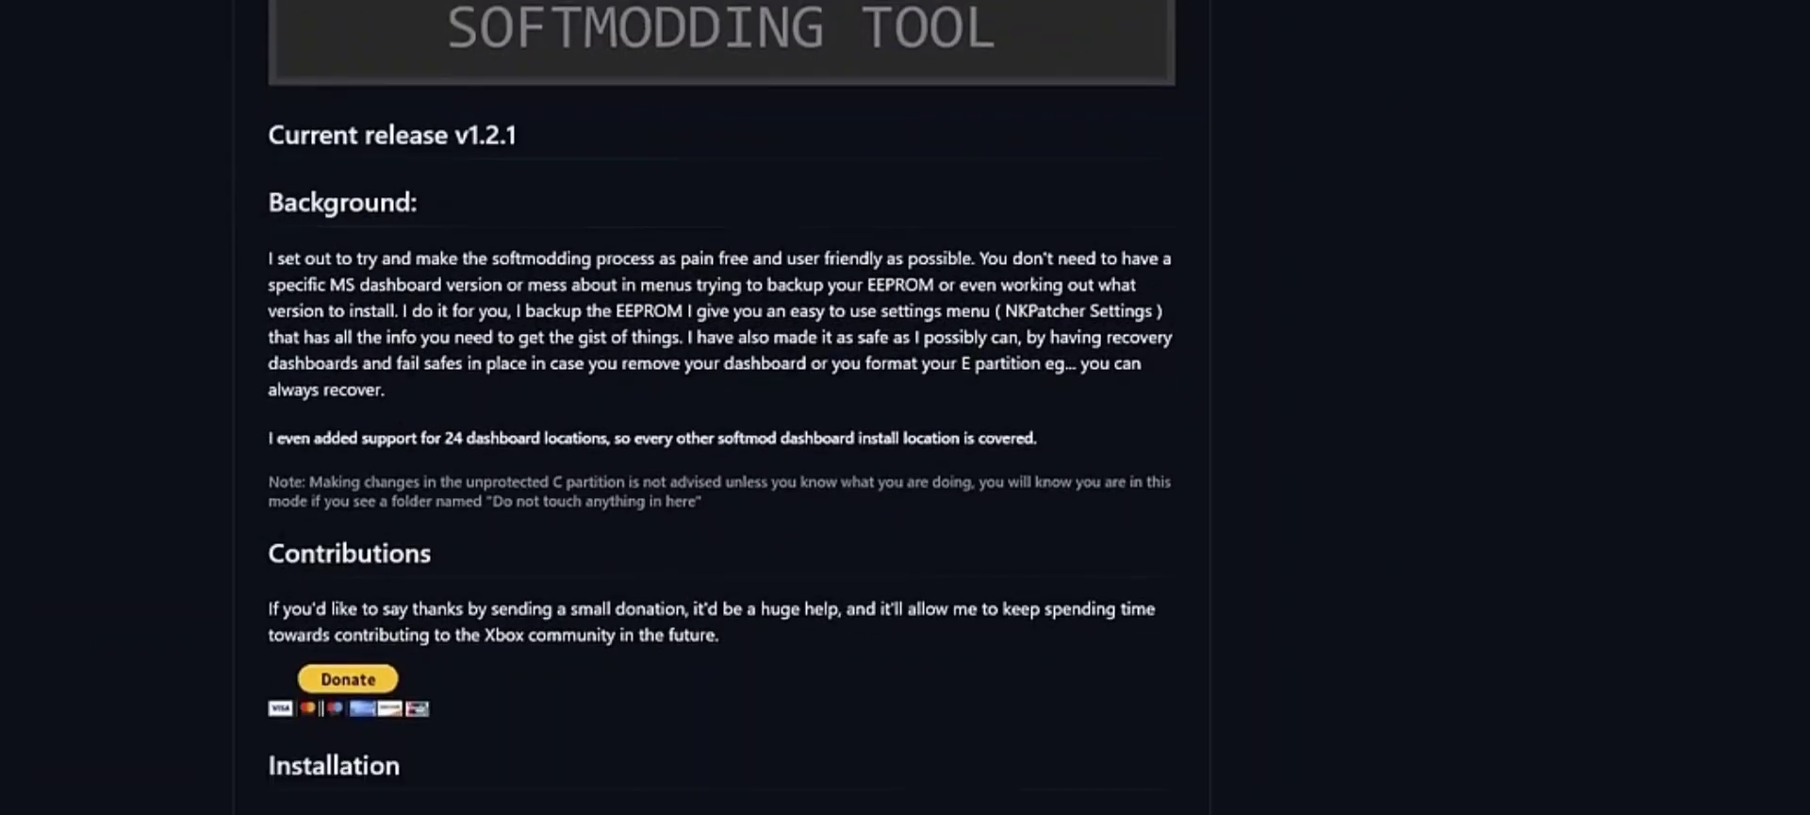
scroll("down", 3)
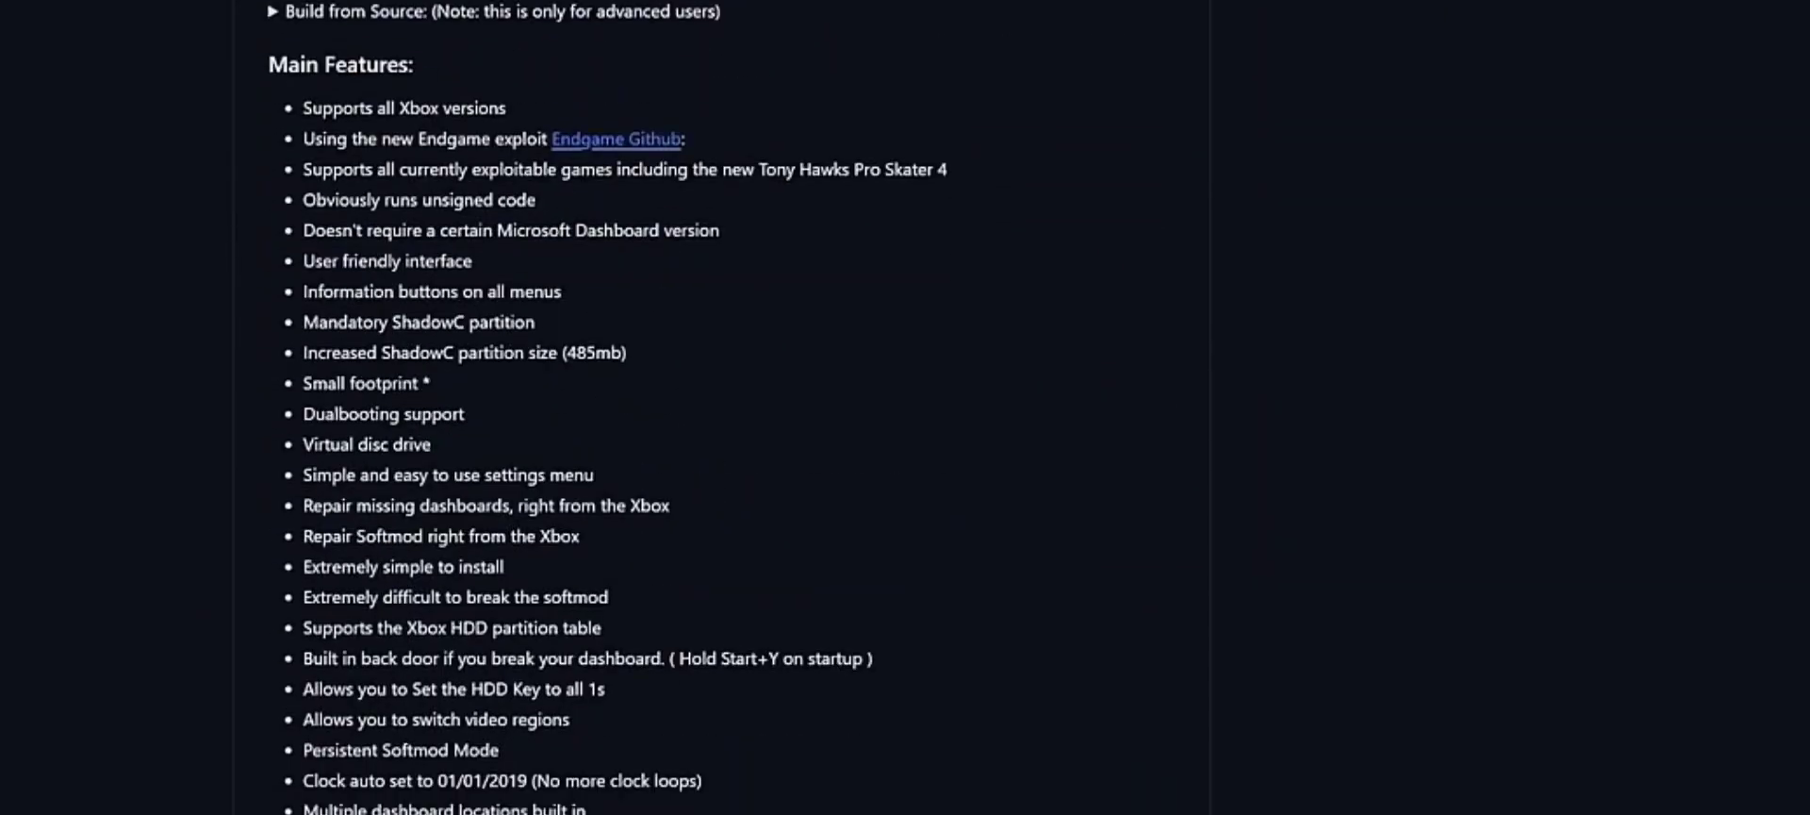
scroll("down", 3)
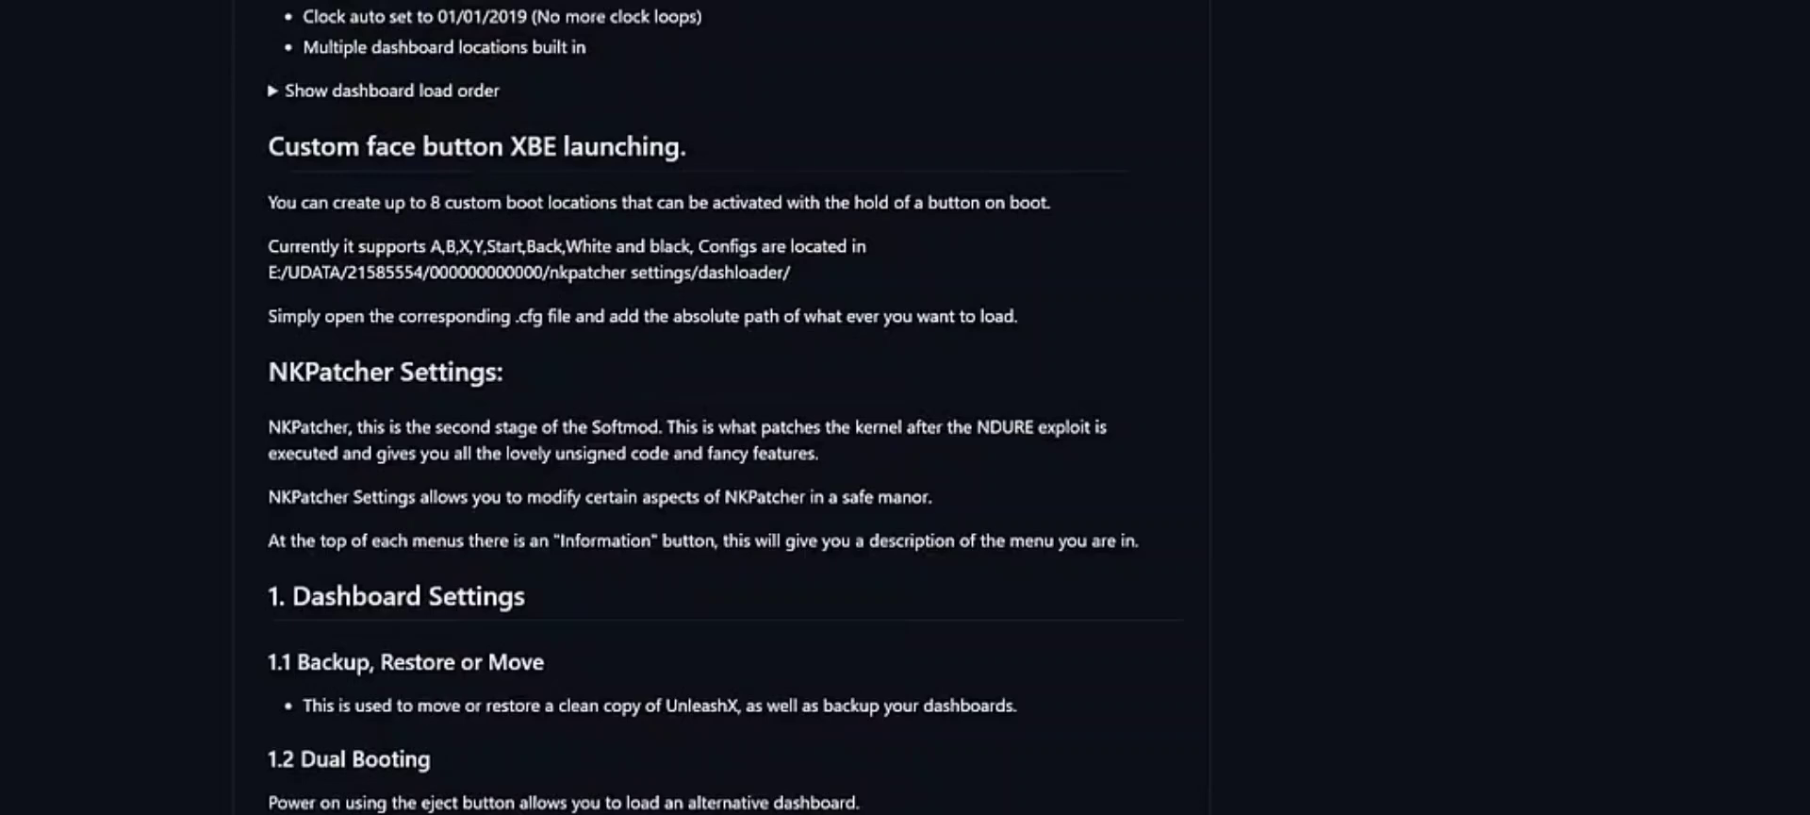
scroll("up", 3)
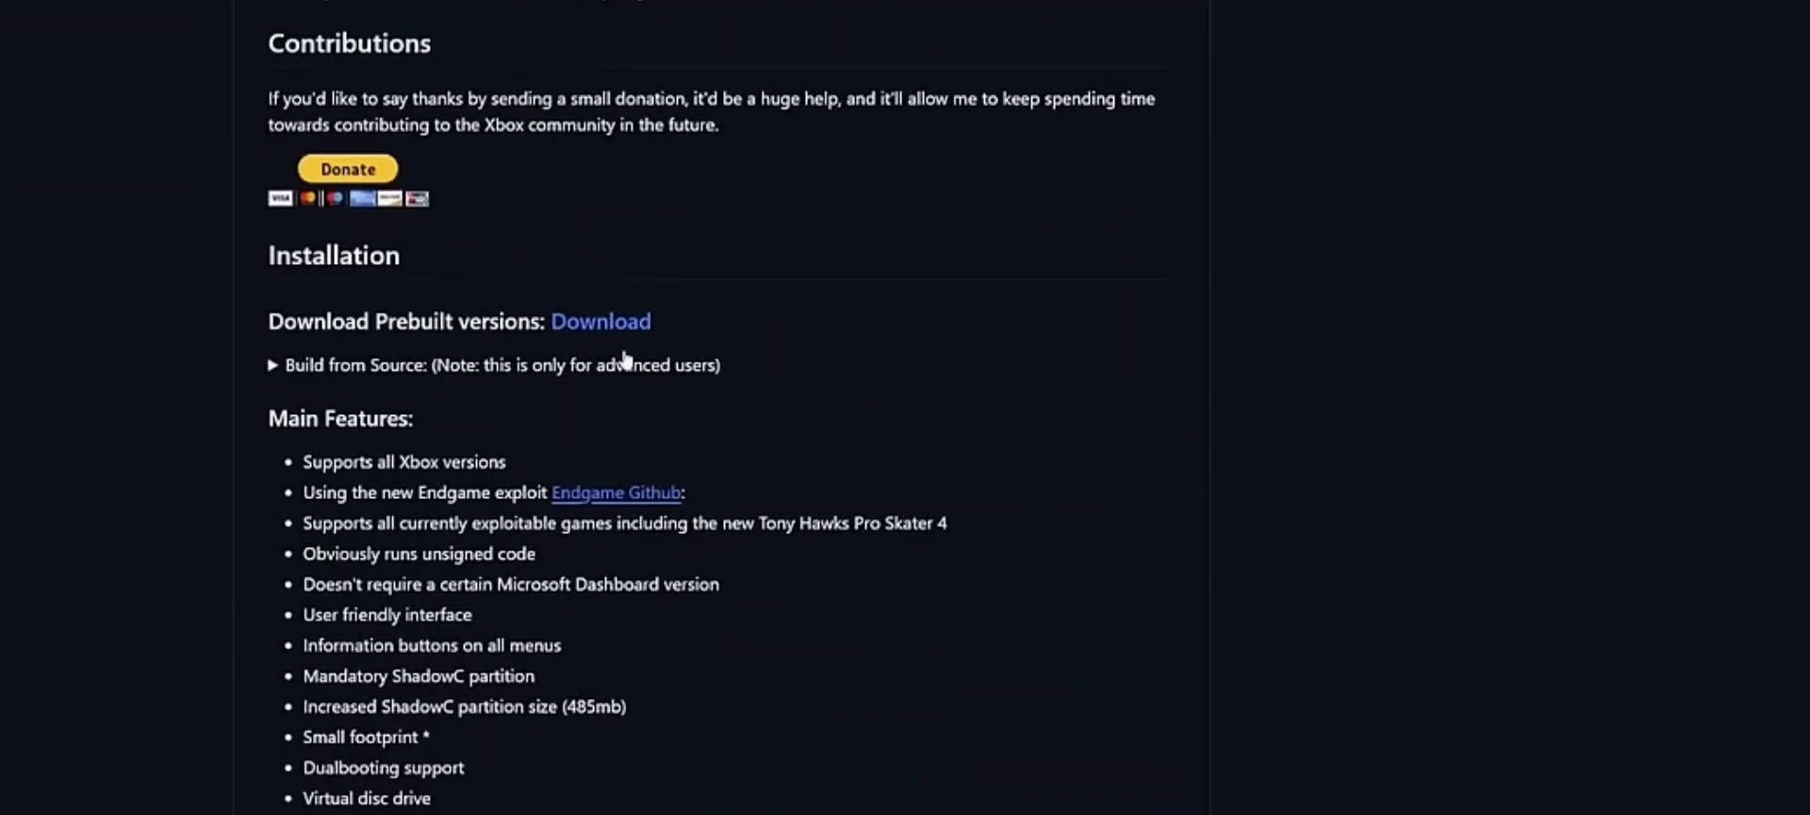
mouse_move(625, 339)
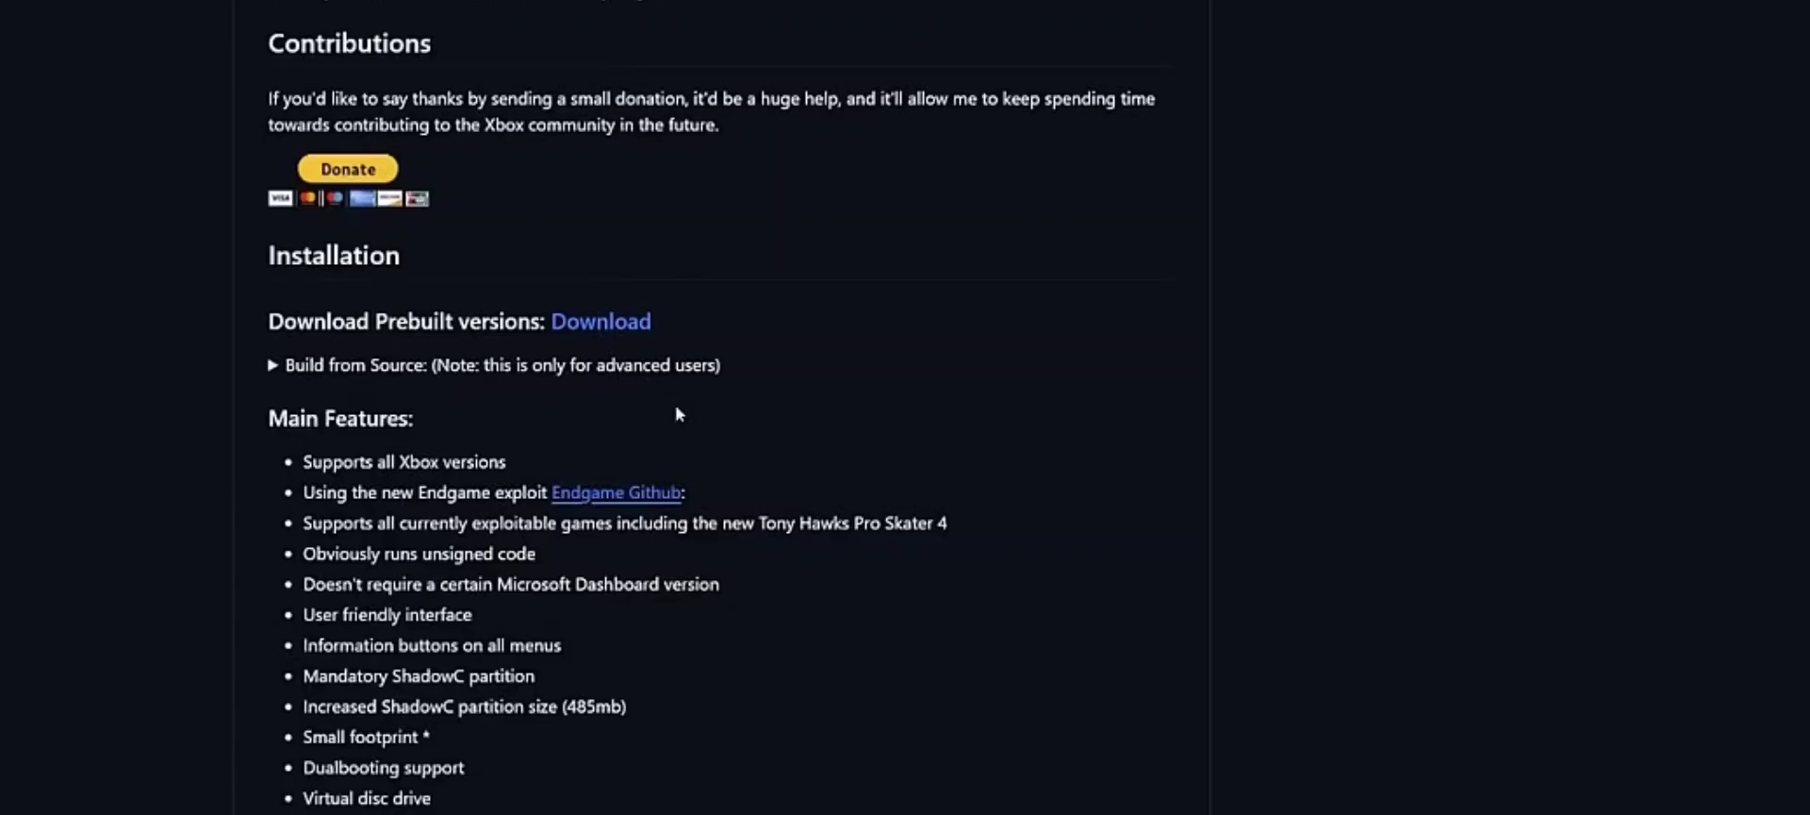
left_click(601, 320)
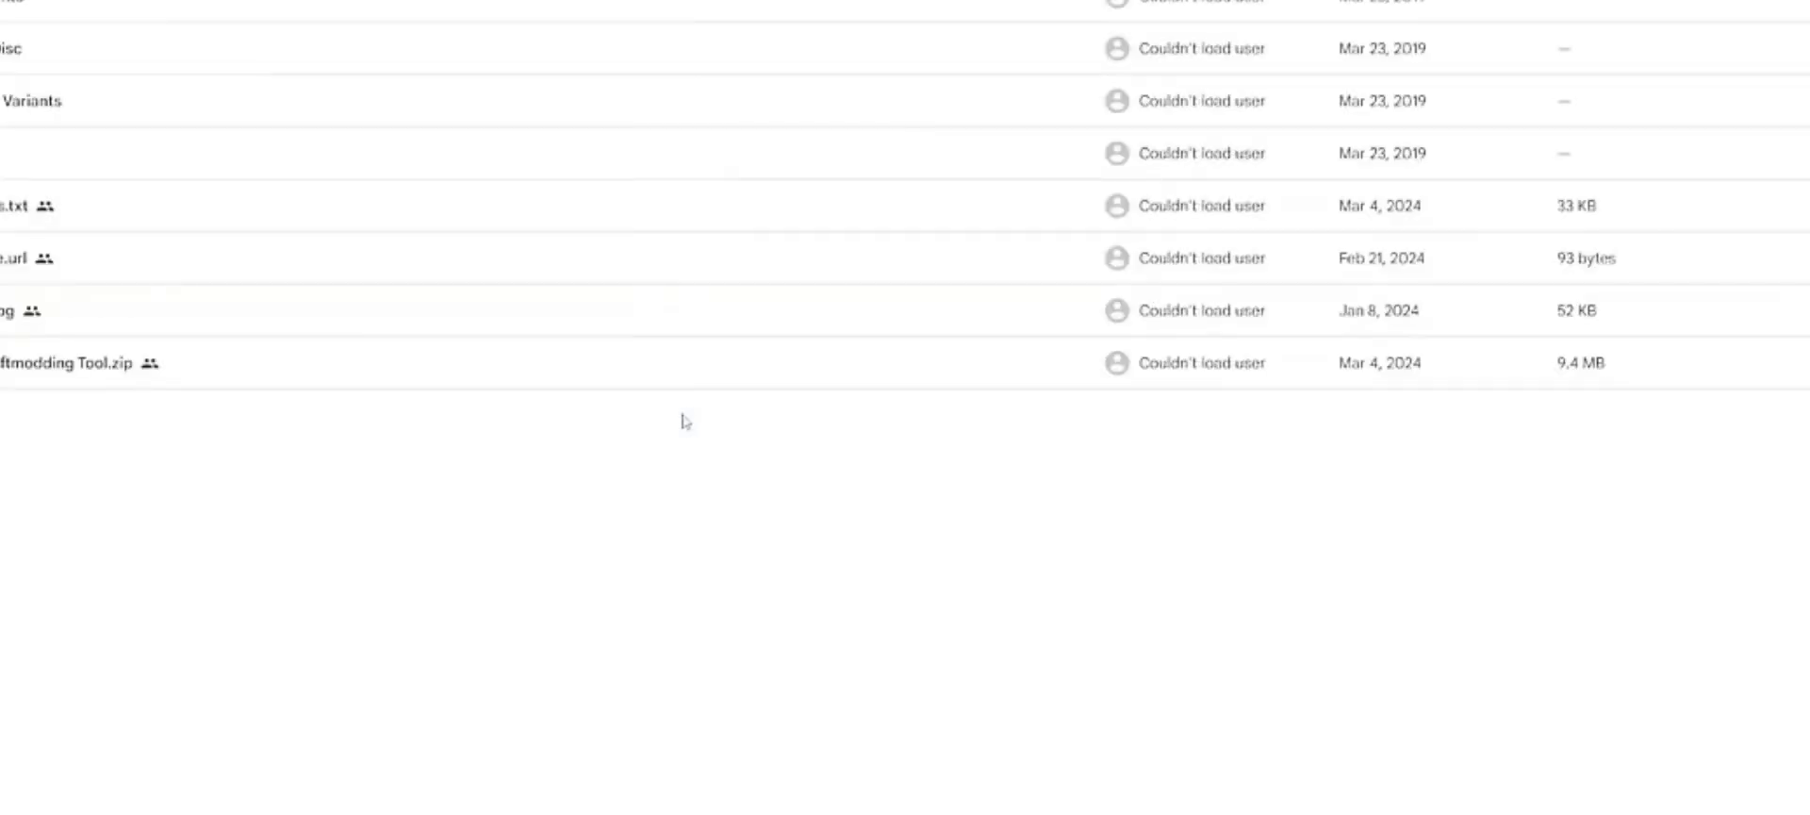
mouse_move(184, 384)
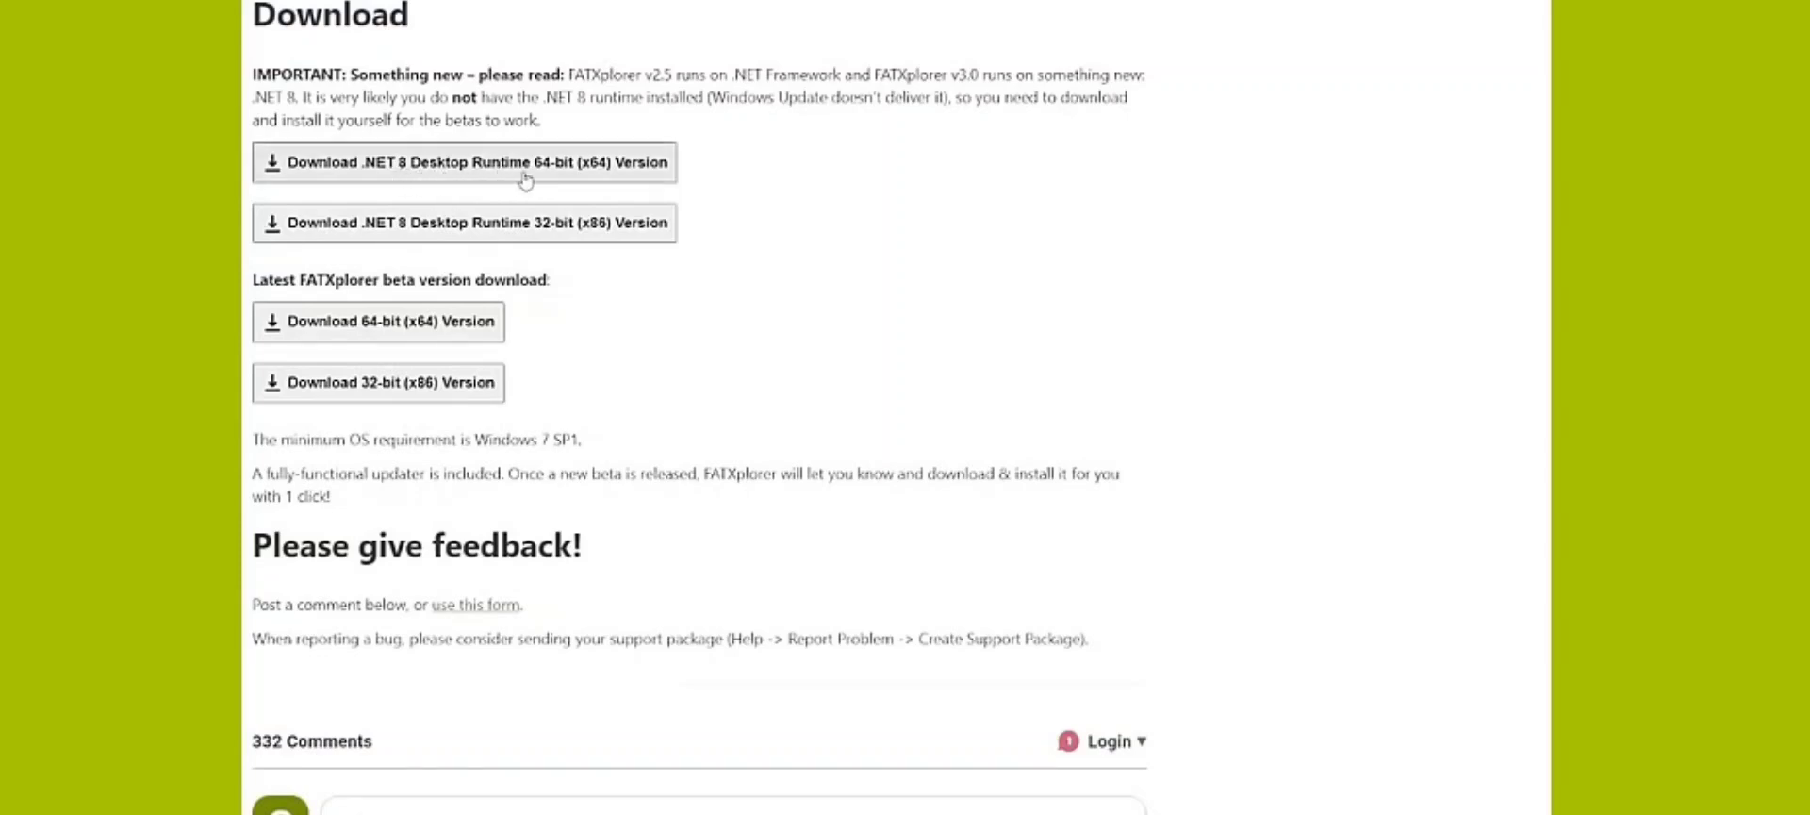
mouse_move(363, 330)
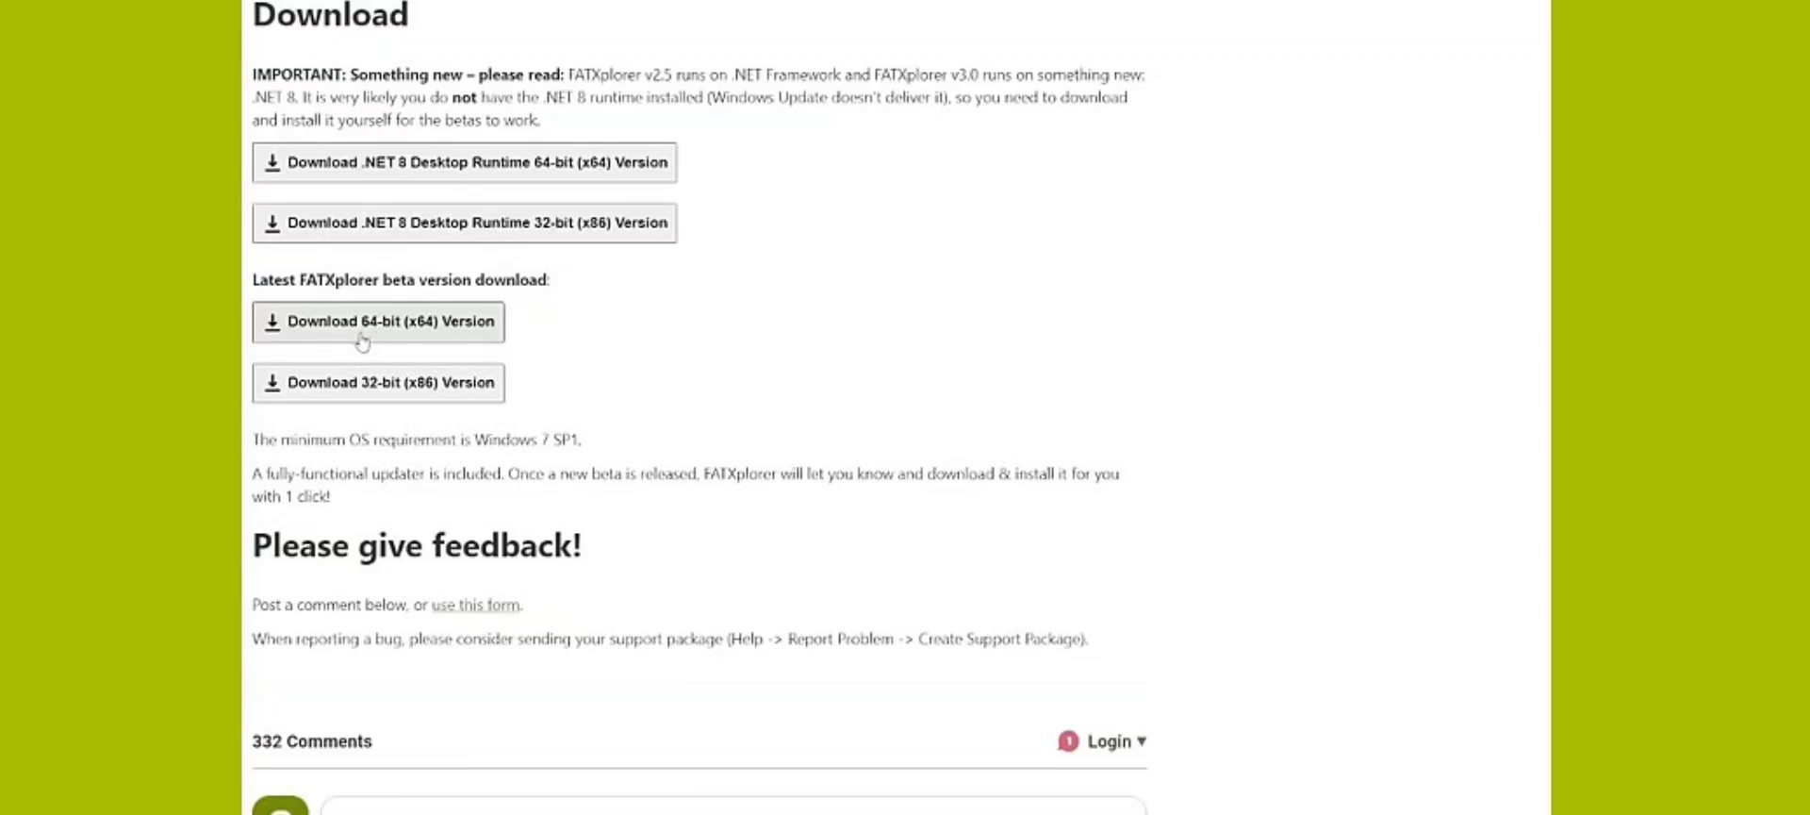
mouse_move(390, 350)
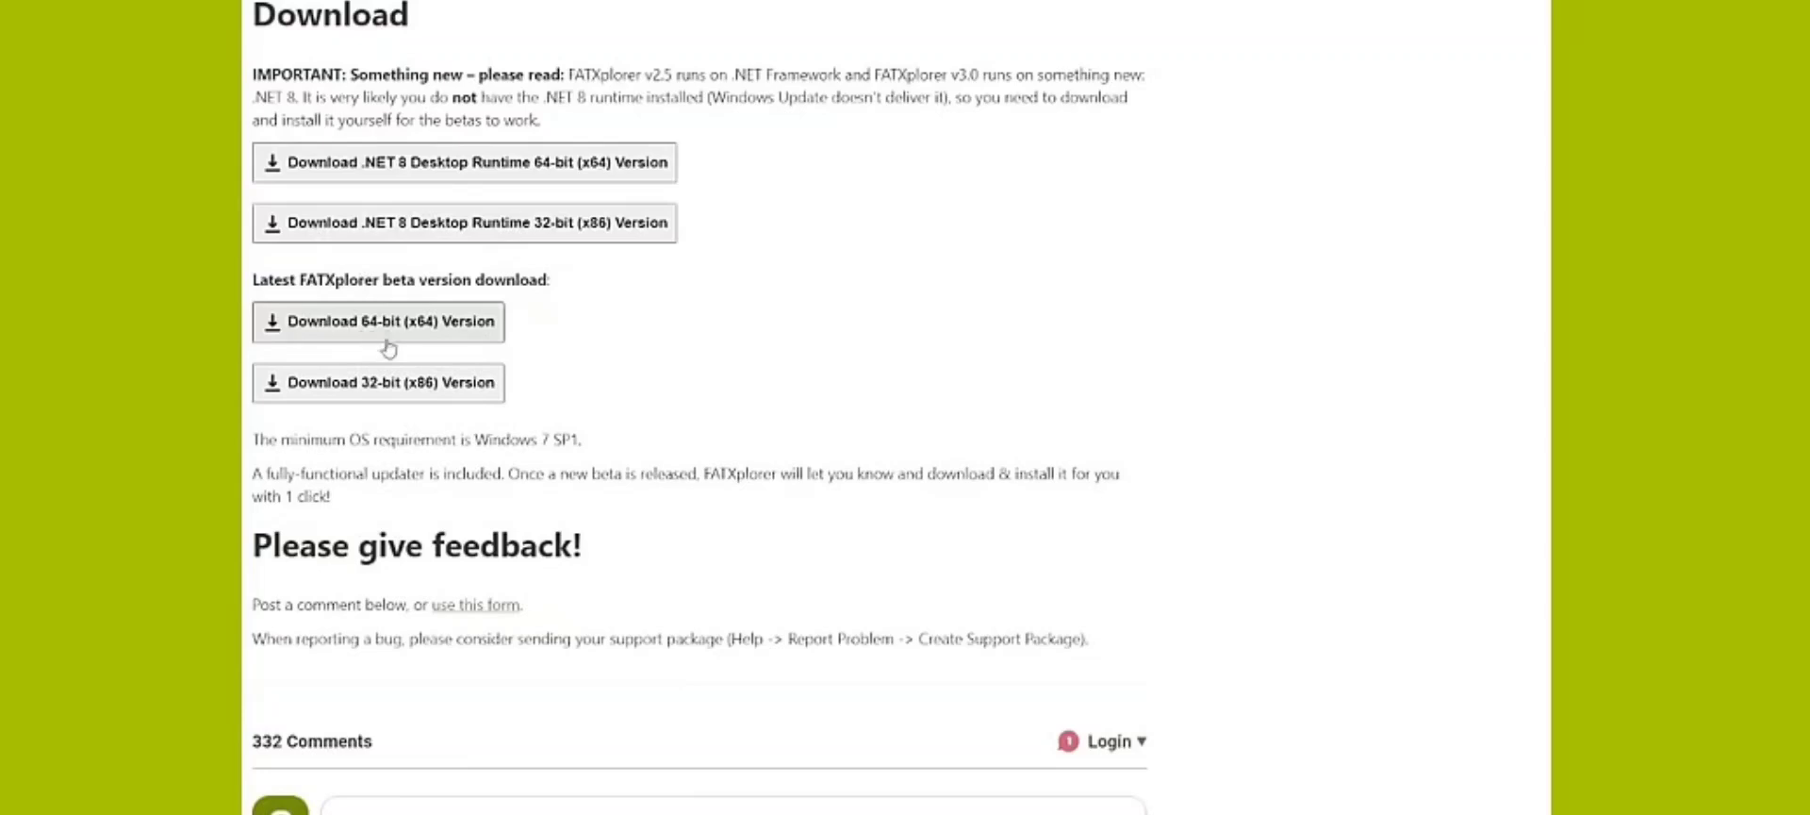
mouse_move(459, 328)
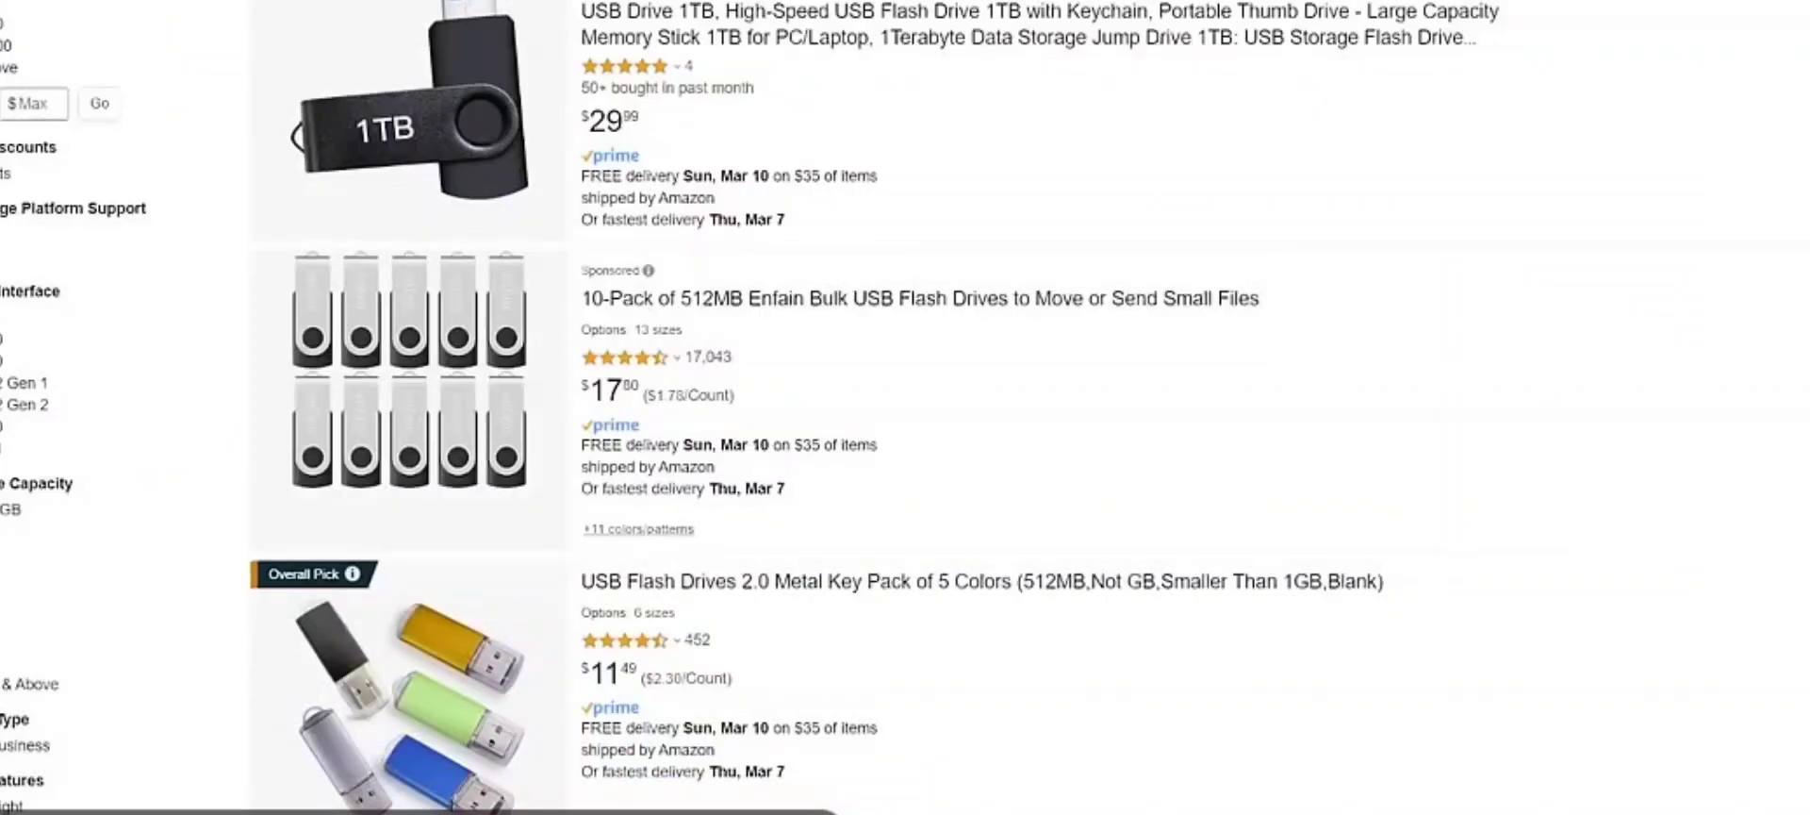
scroll("down", 3)
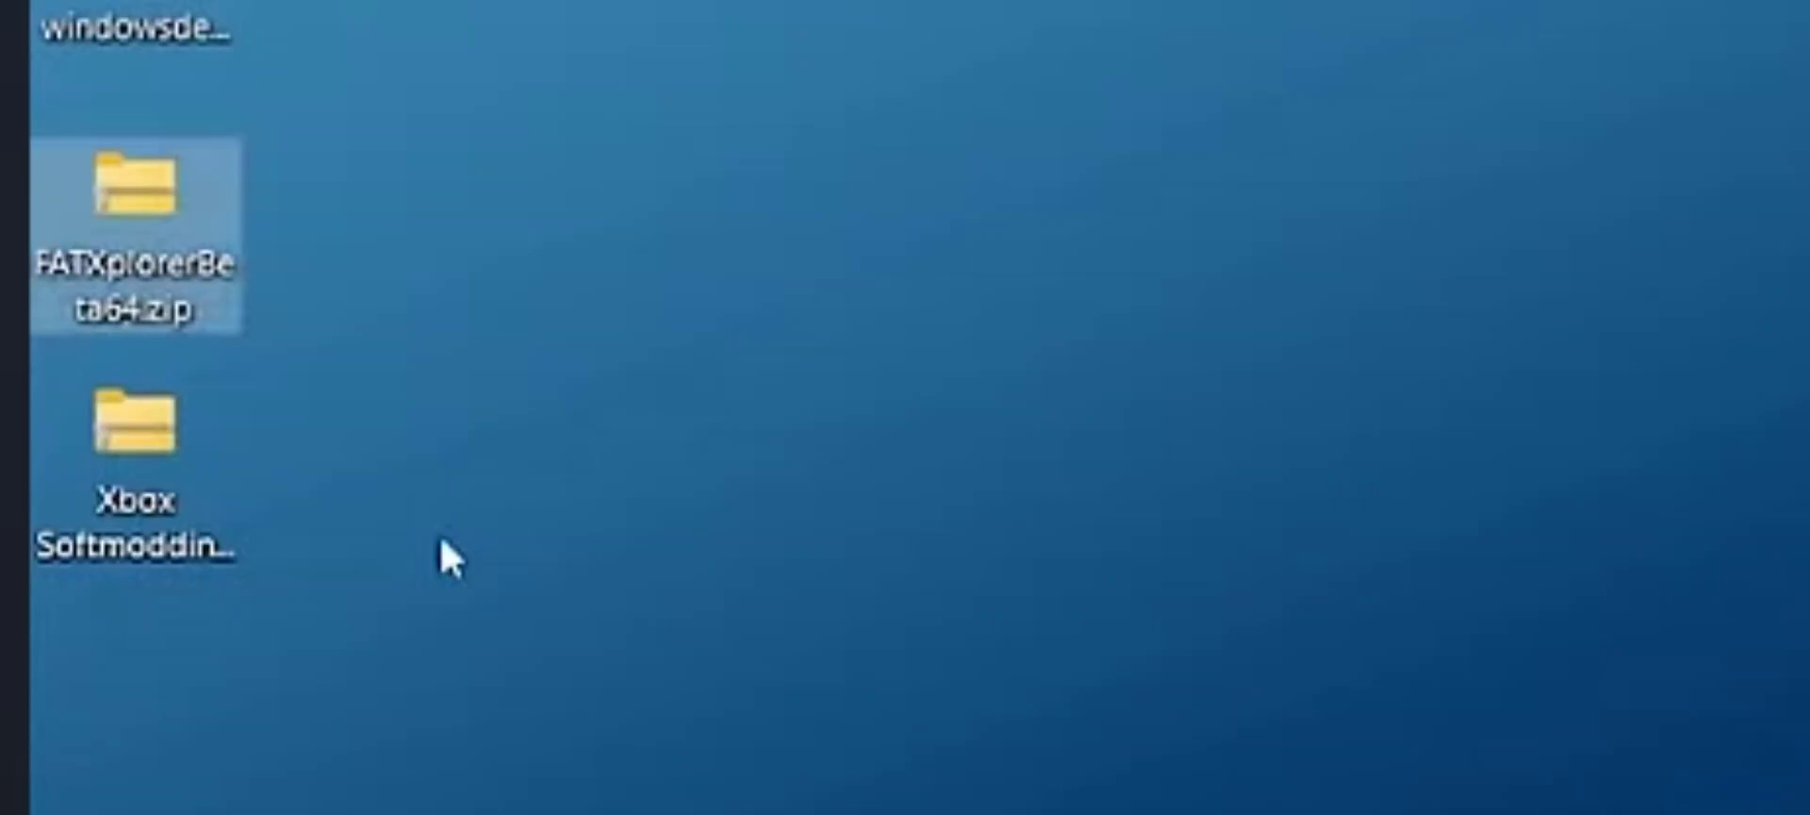
- Extract FATXplorerBeta64.zip onto the desktop with 7-Zip and open the FATXplorer folder
right_click(123, 188)
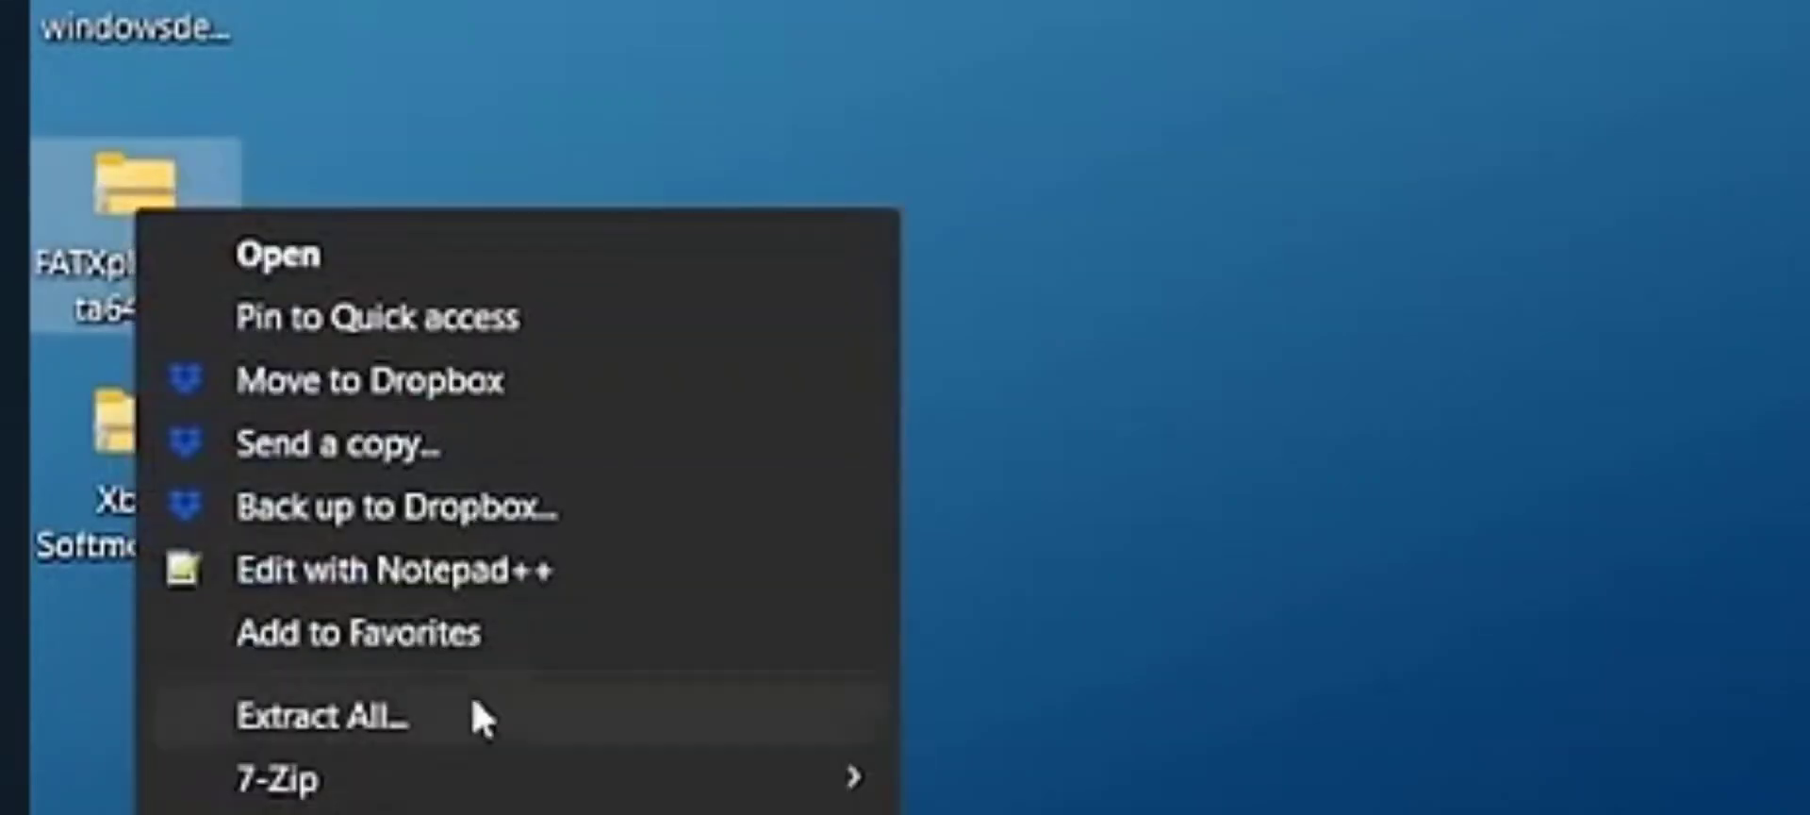
mouse_move(273, 803)
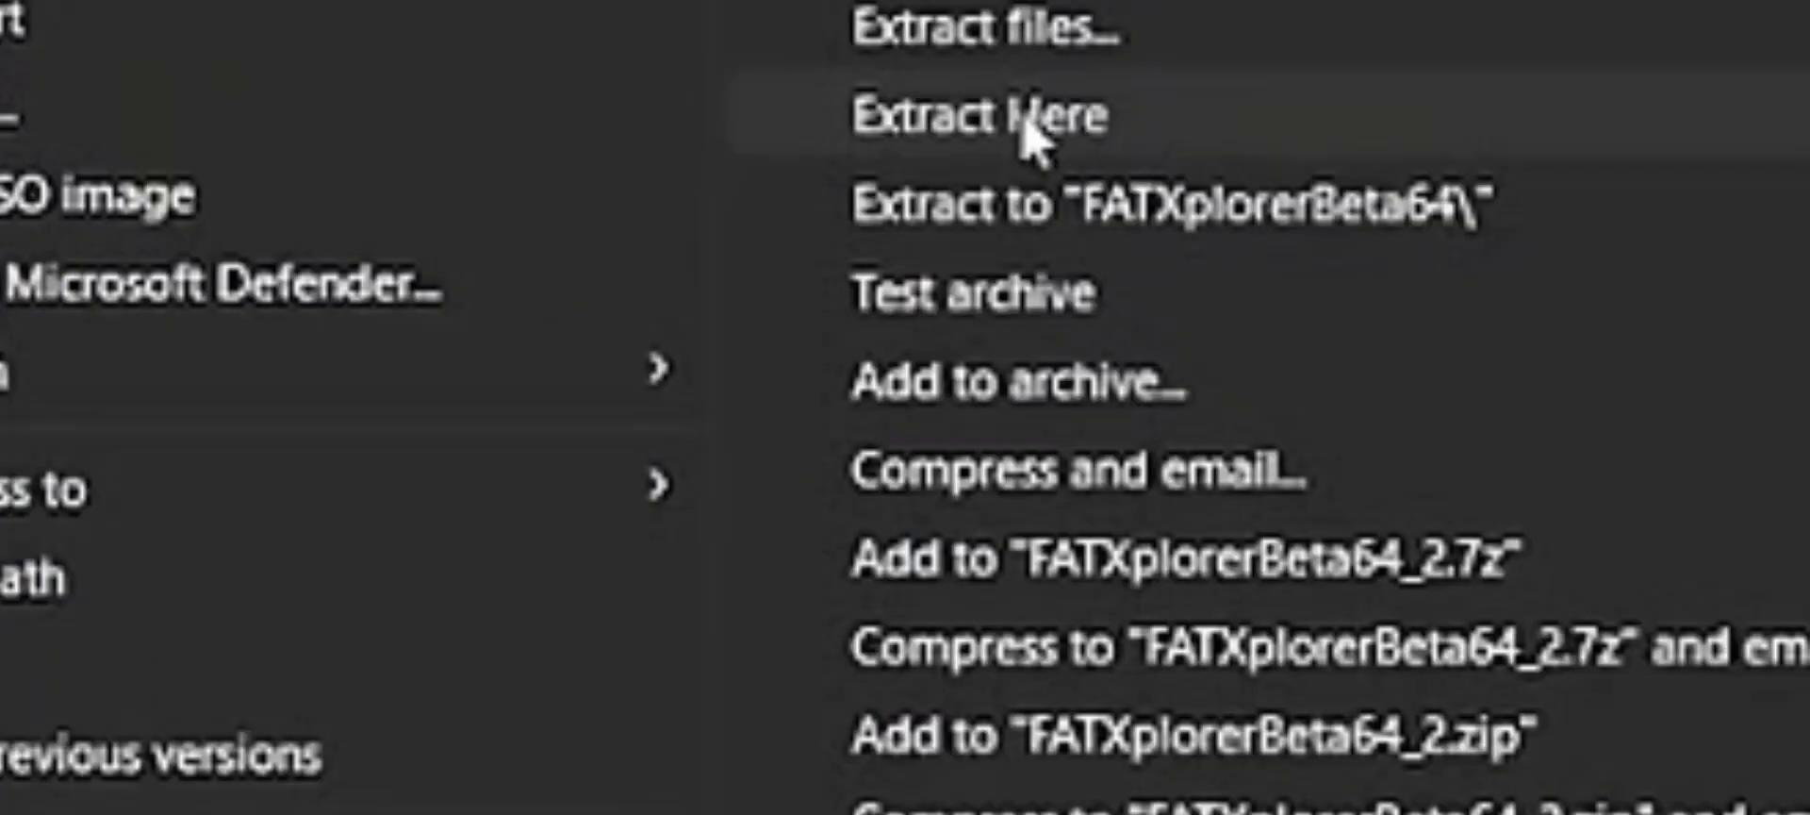
left_click(986, 115)
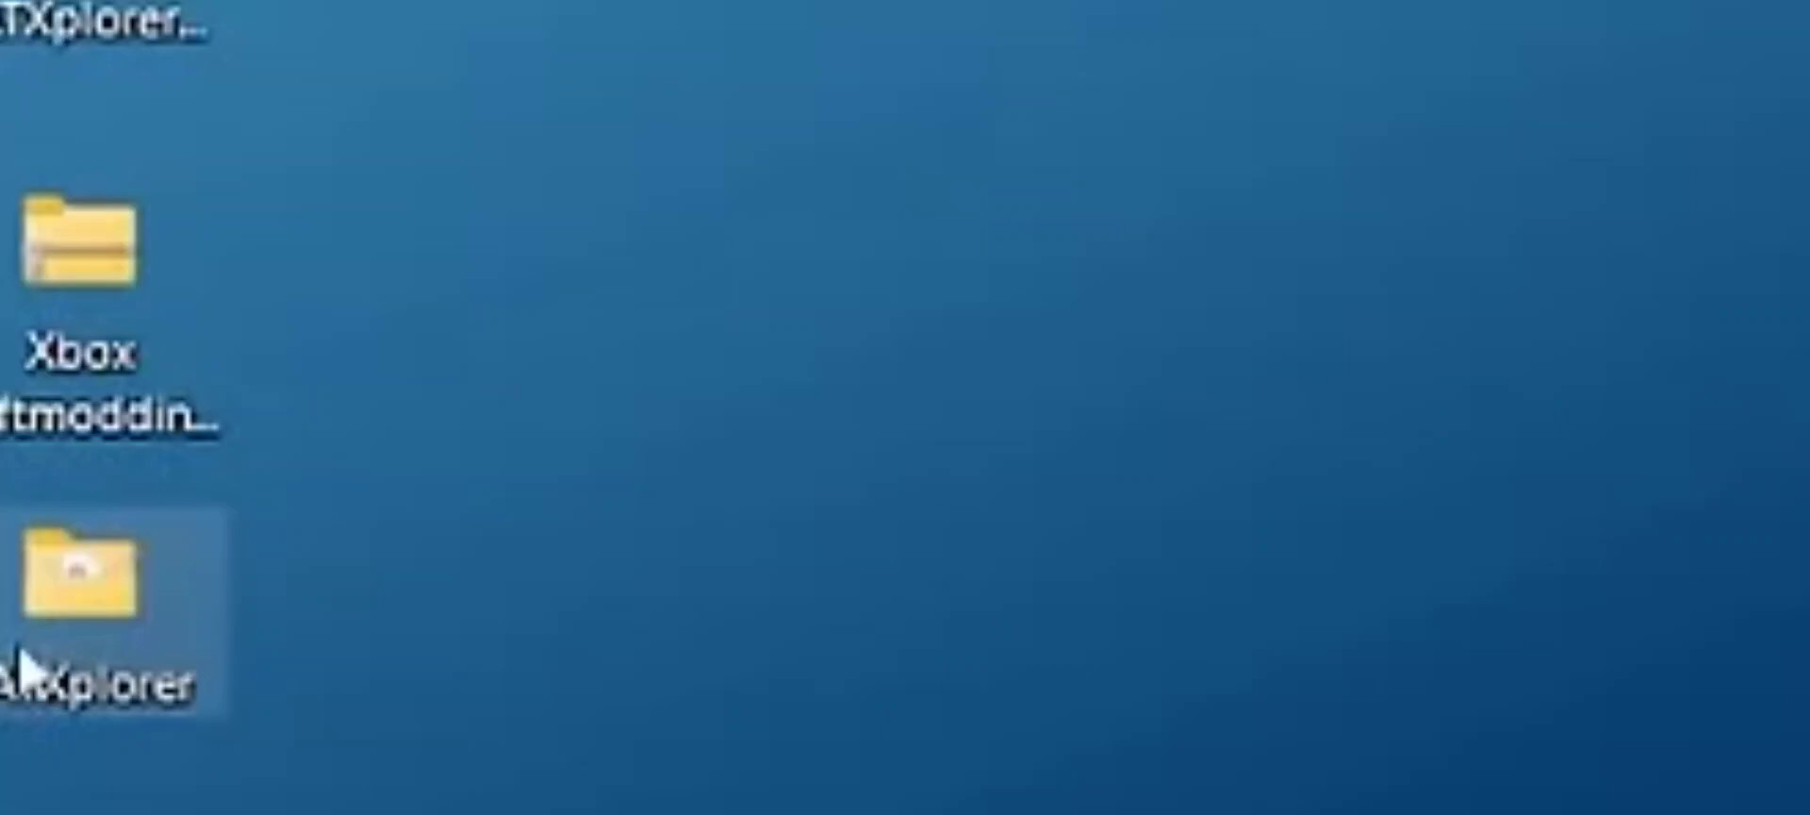
double_click(74, 575)
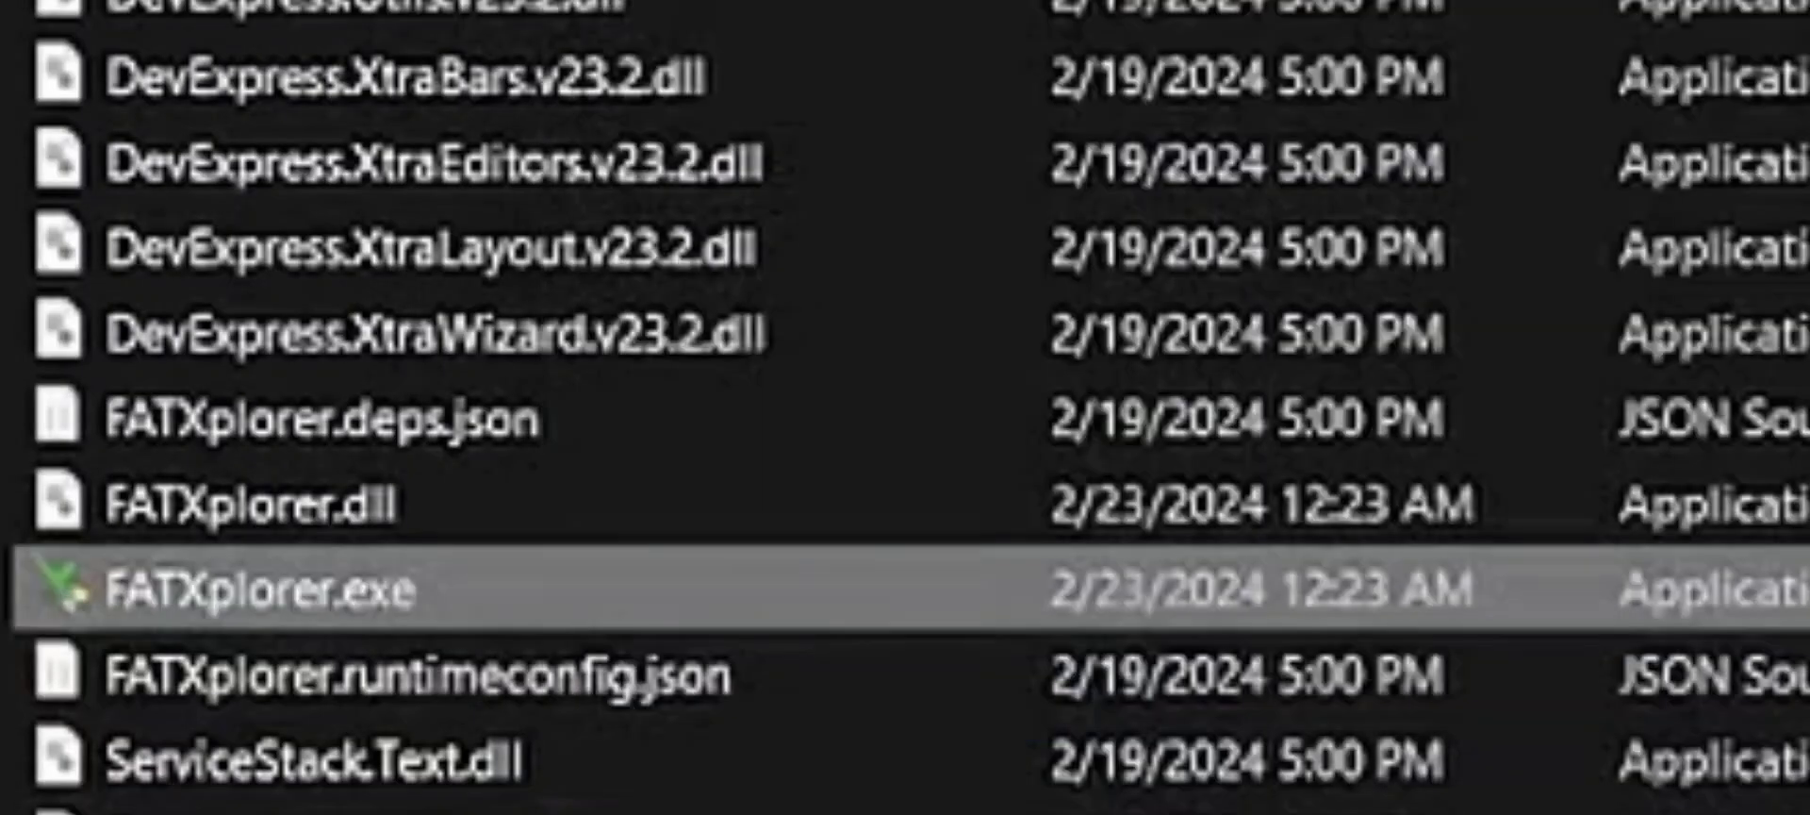
- Run FATXplorer.exe from the extracted folder
double_click(254, 587)
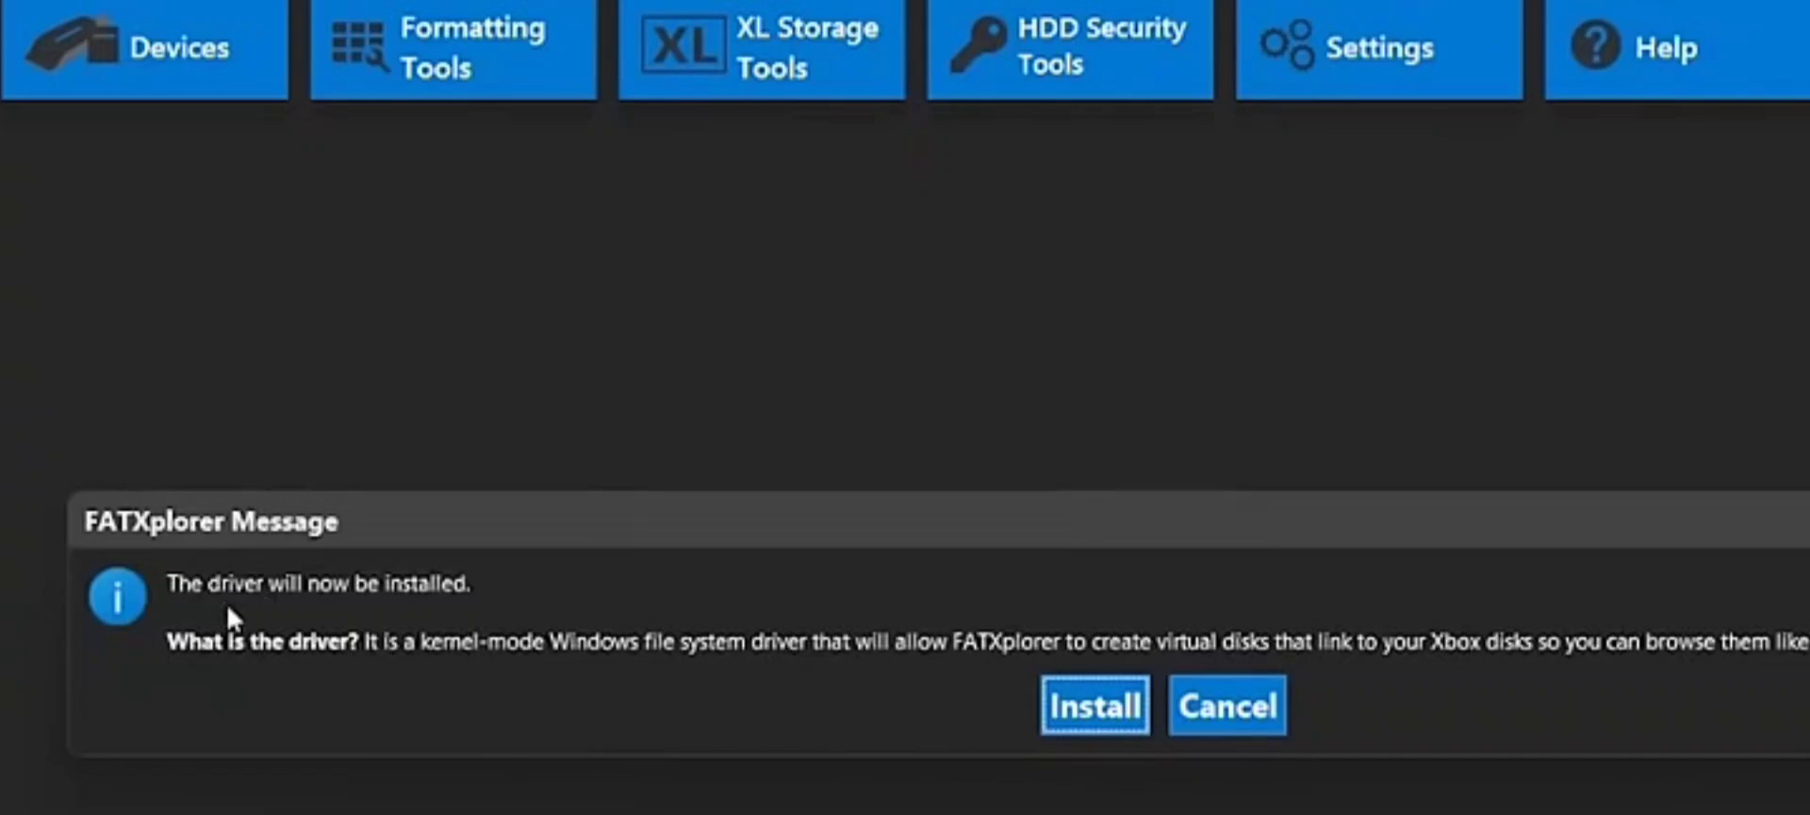
- Install FATXplorer's virtual disk driver and restart the computer
left_click(1101, 705)
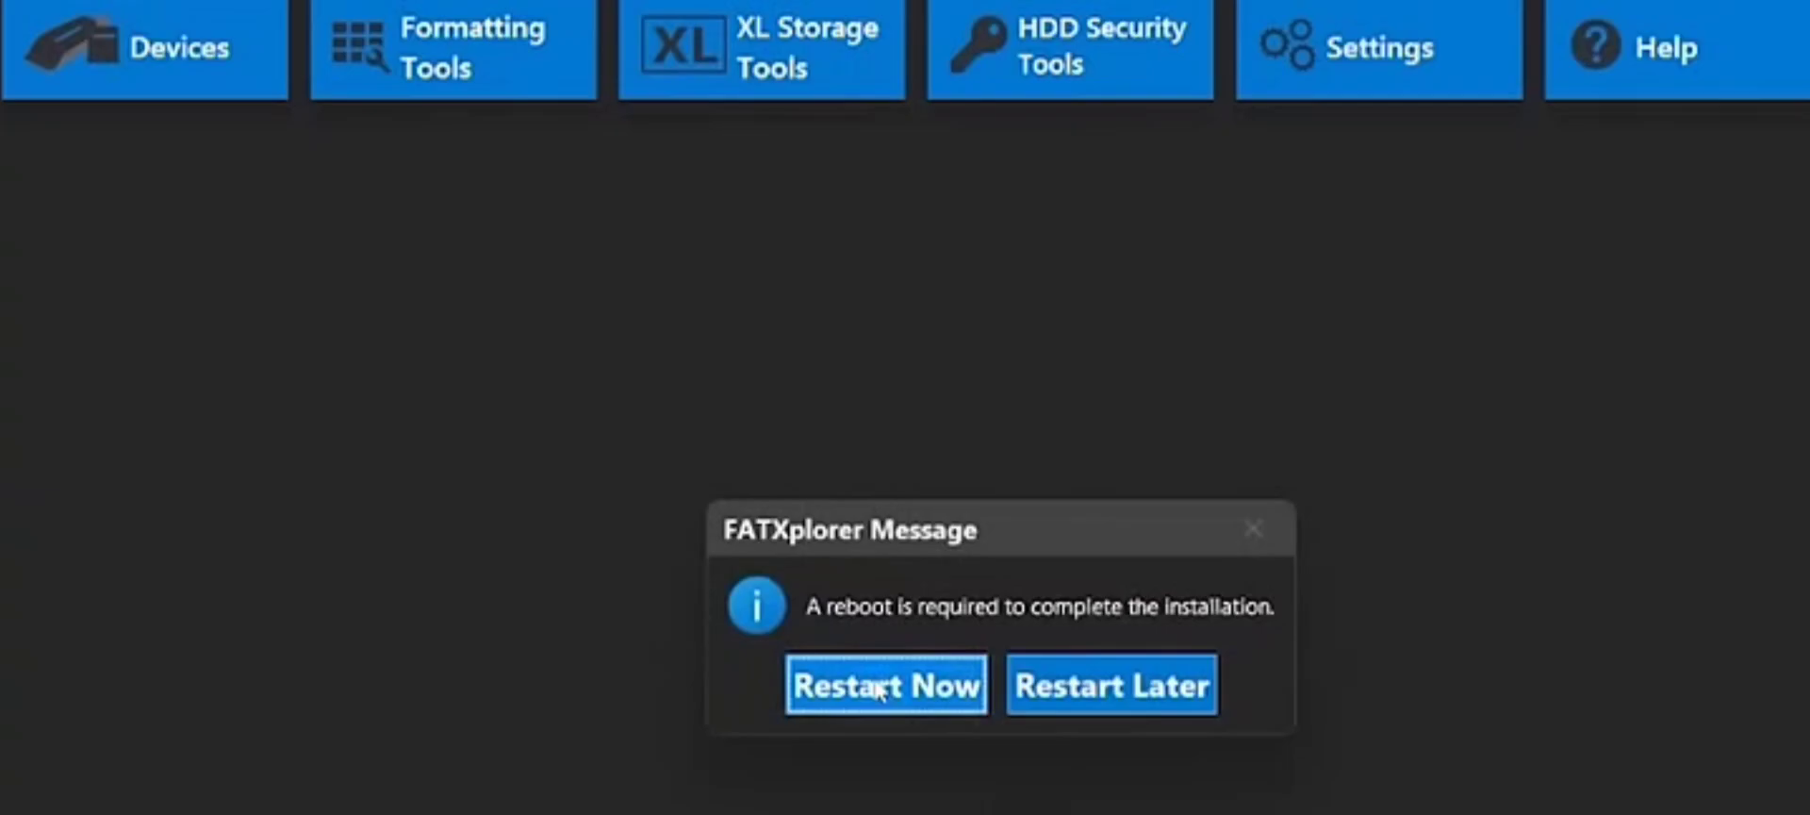
left_click(886, 684)
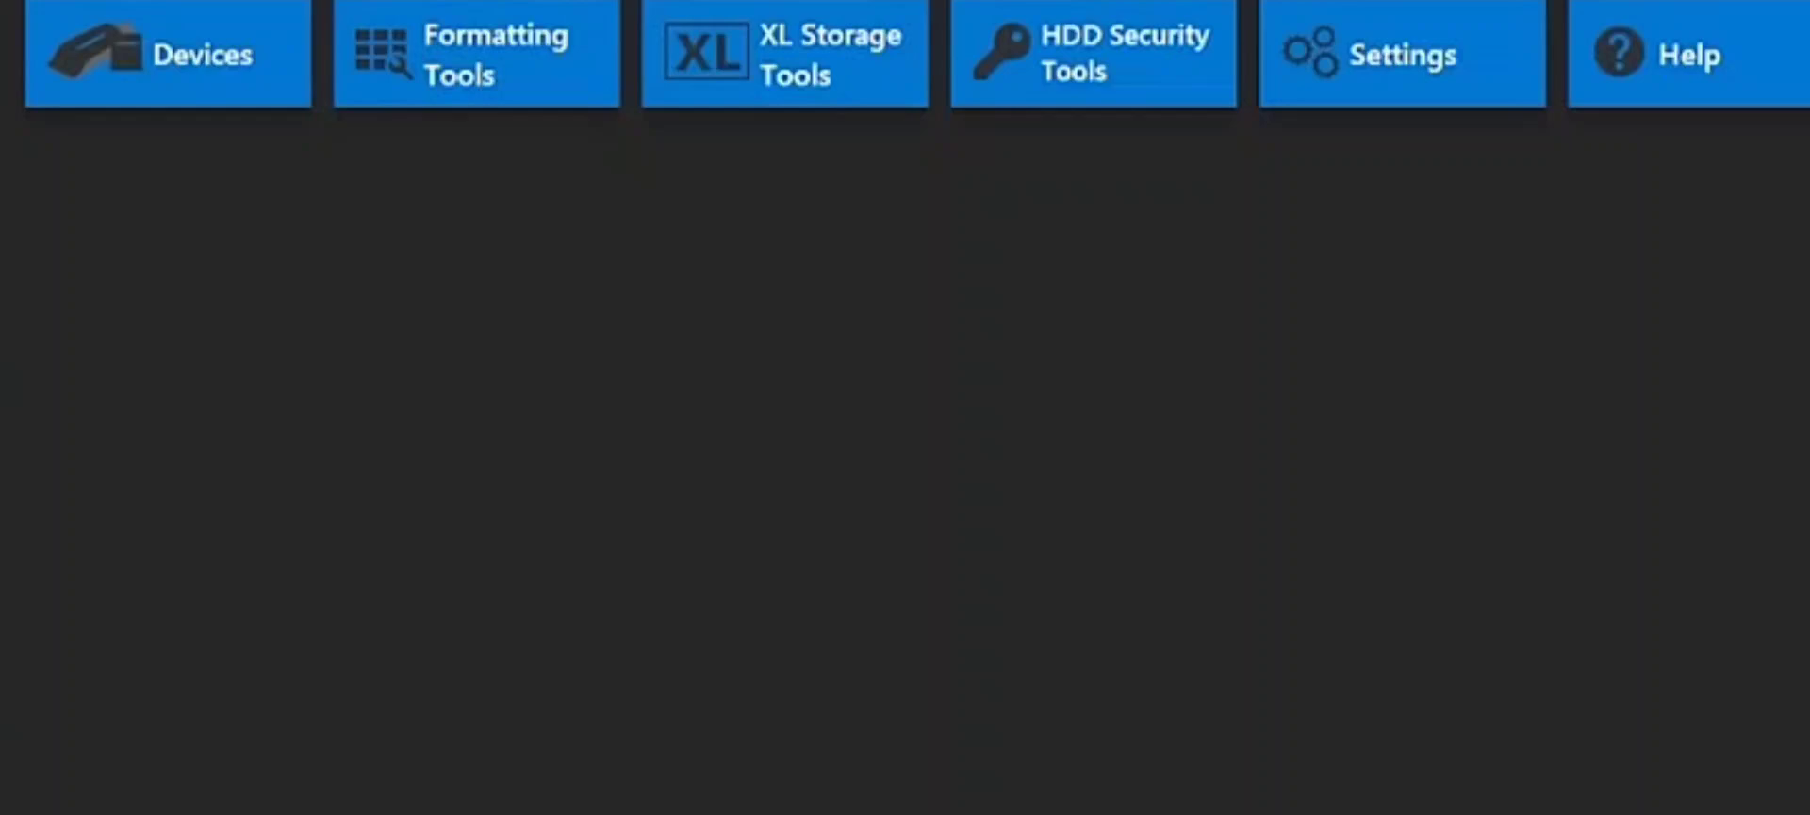
- Load the USB Disk from the Devices tab as an Original Xbox memory unit
left_click(201, 53)
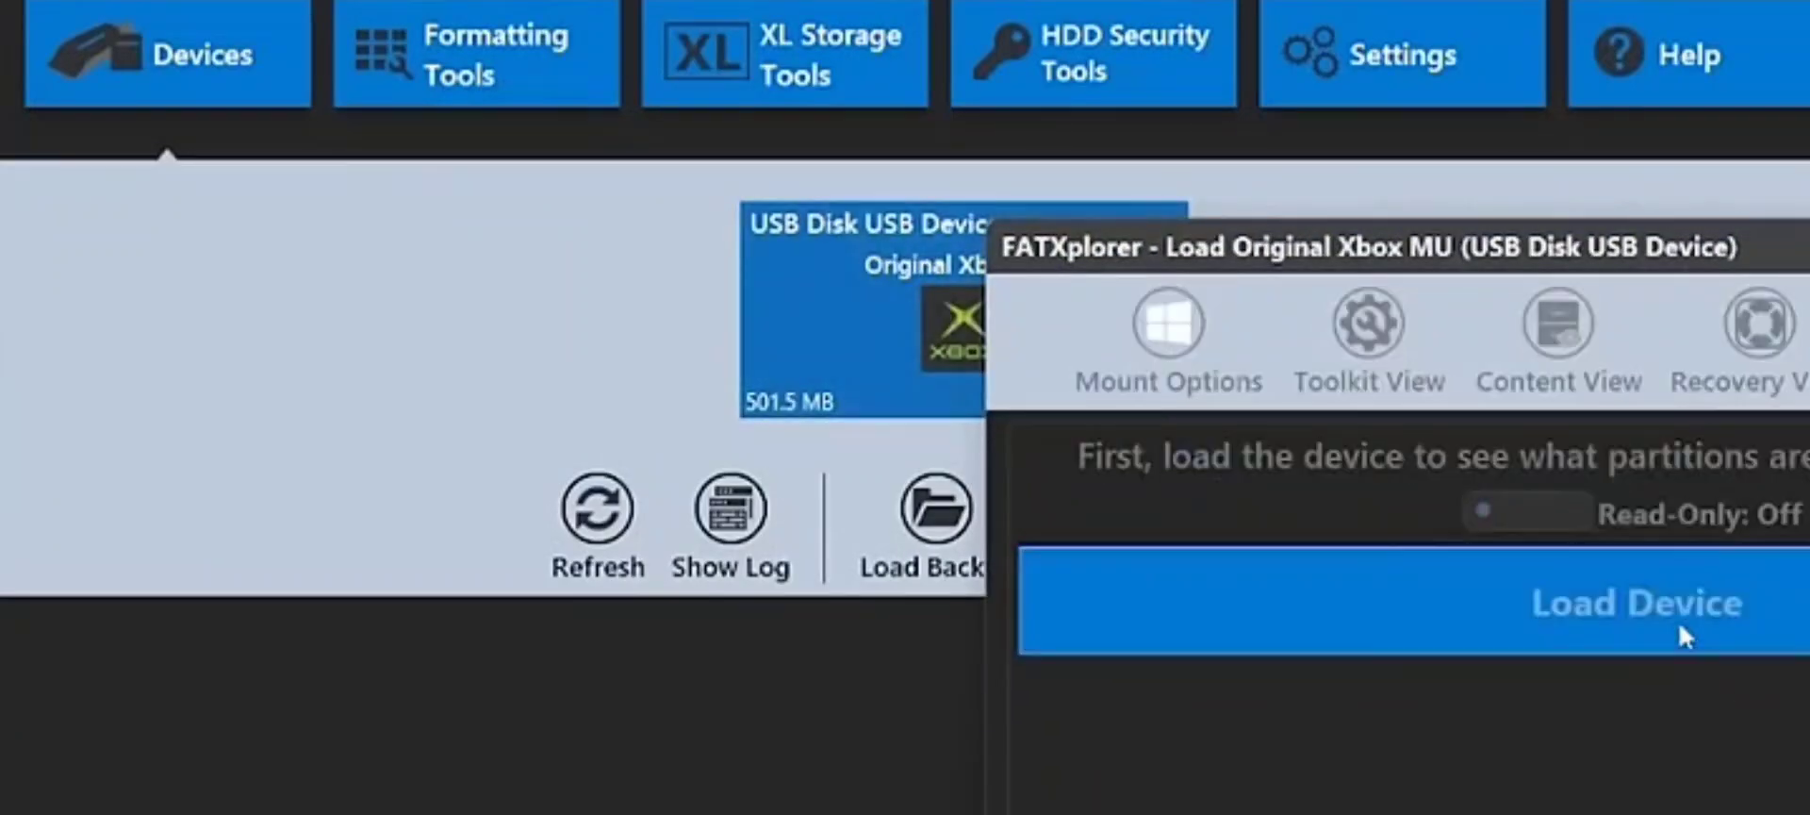
left_click(1635, 603)
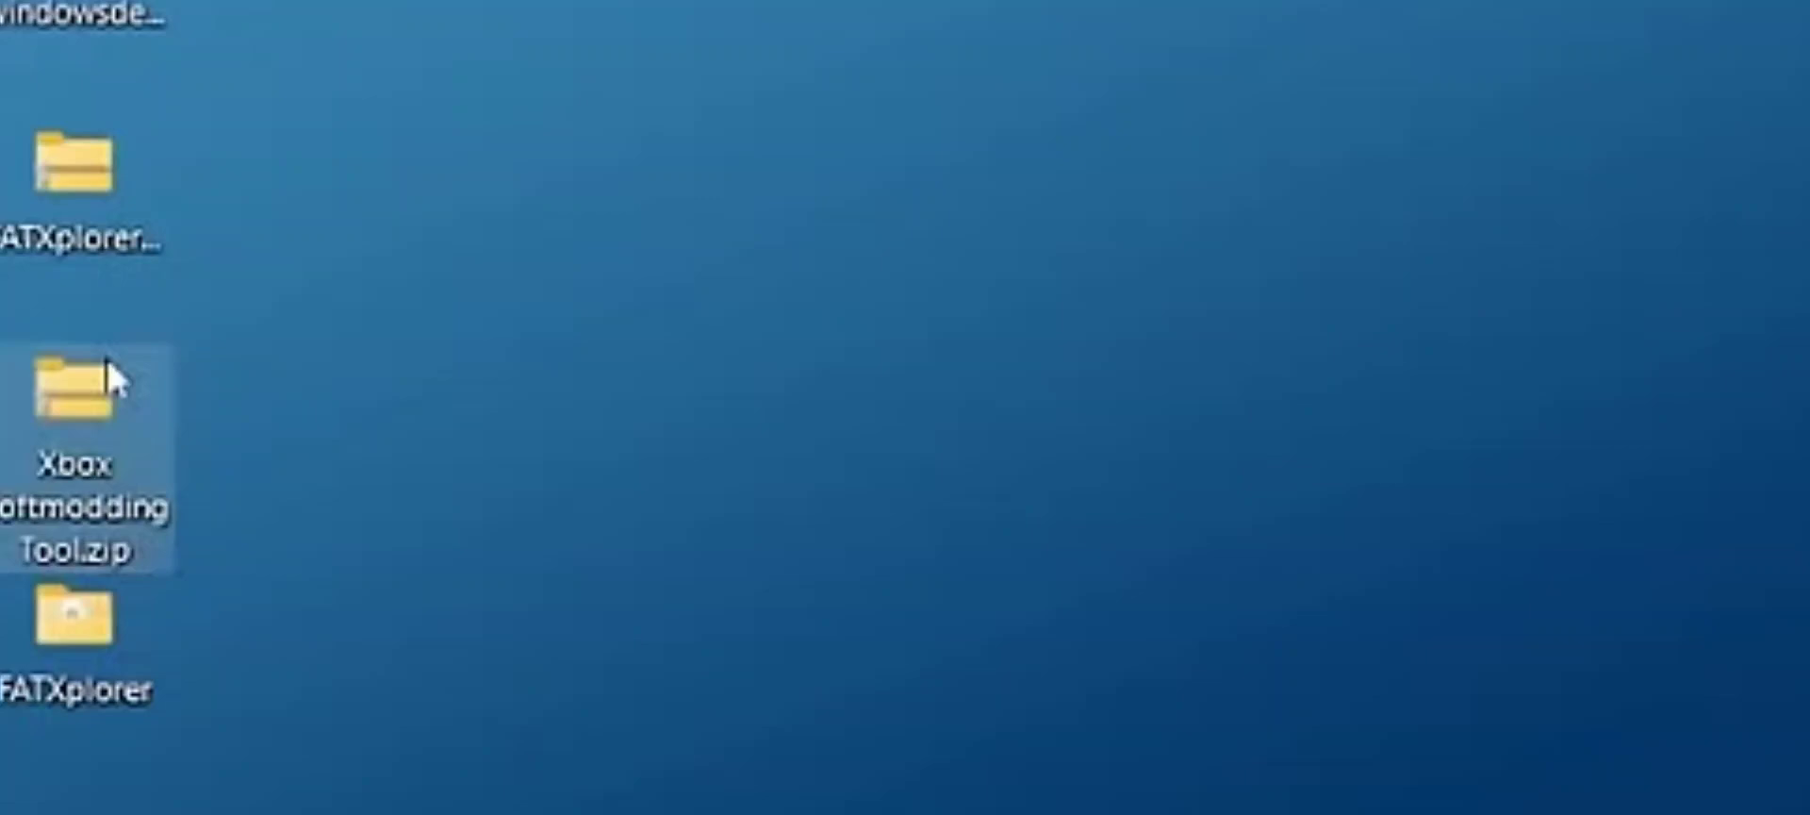
- Extract Xbox Softmodding Tool.zip from its right-click menu
right_click(99, 382)
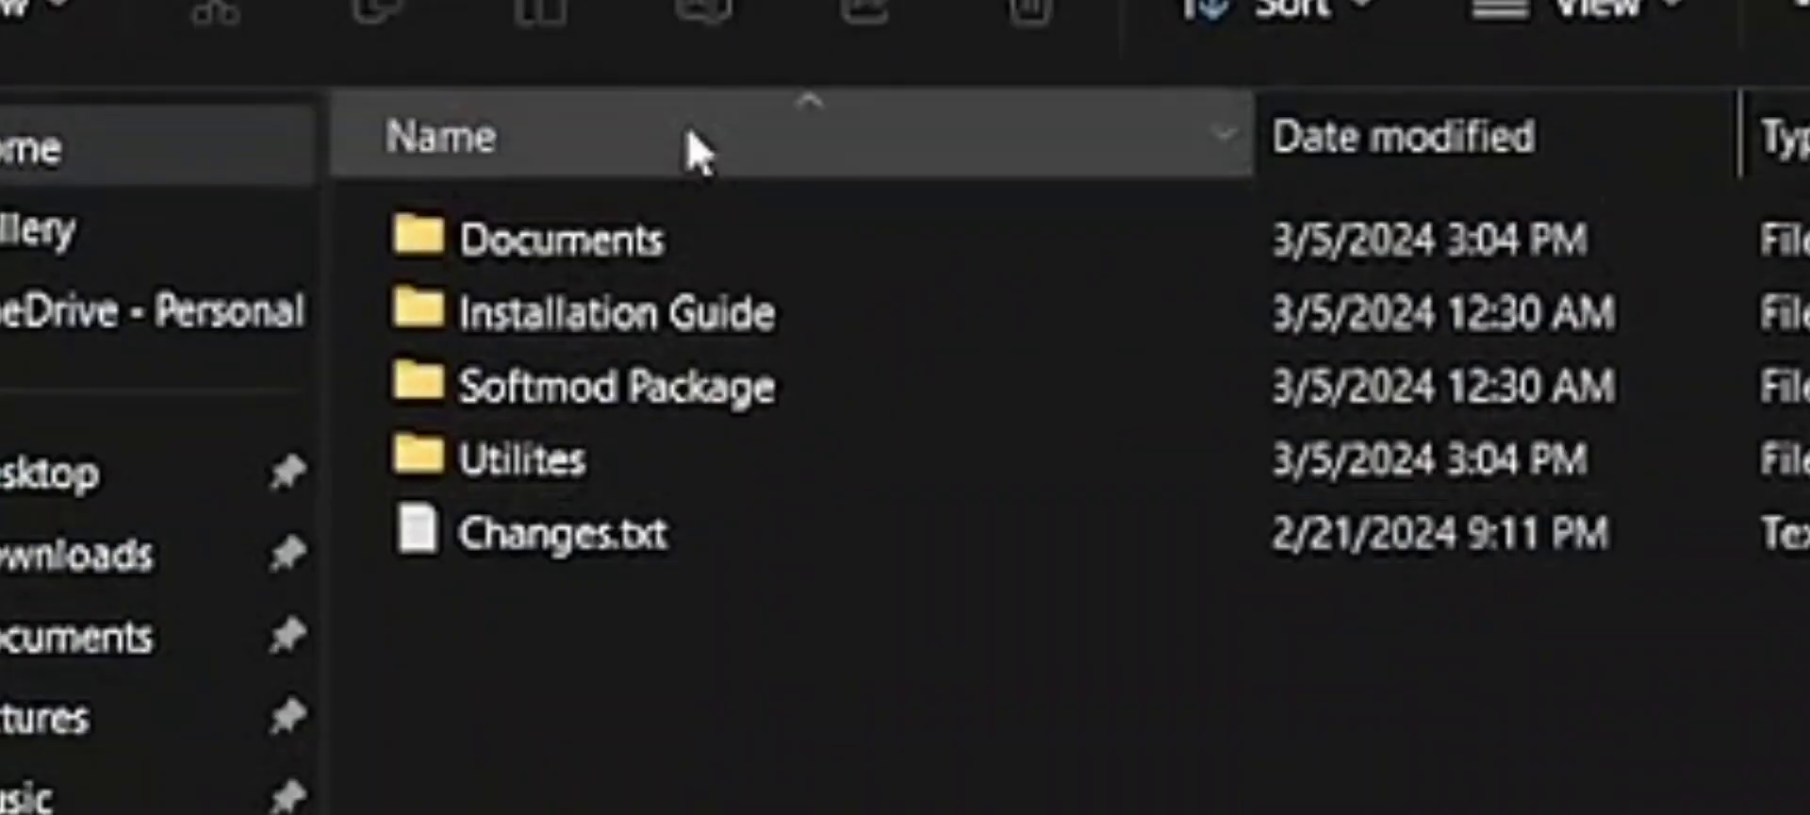
- Open the Softmod Package folder in the extracted softmodding tool
left_click(562, 534)
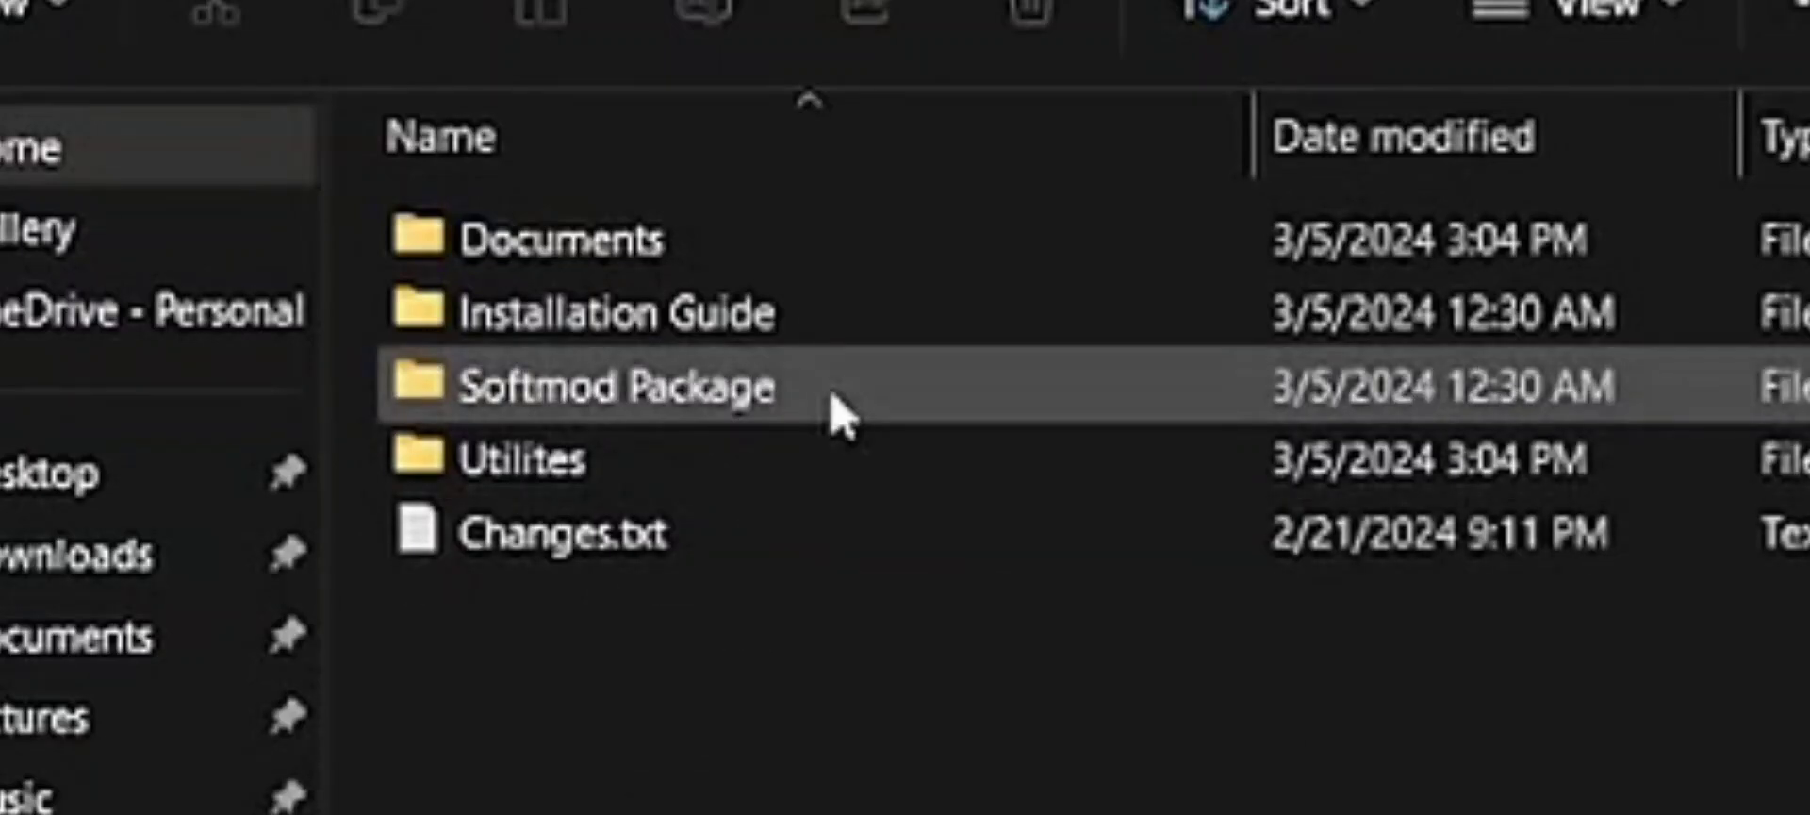
double_click(609, 386)
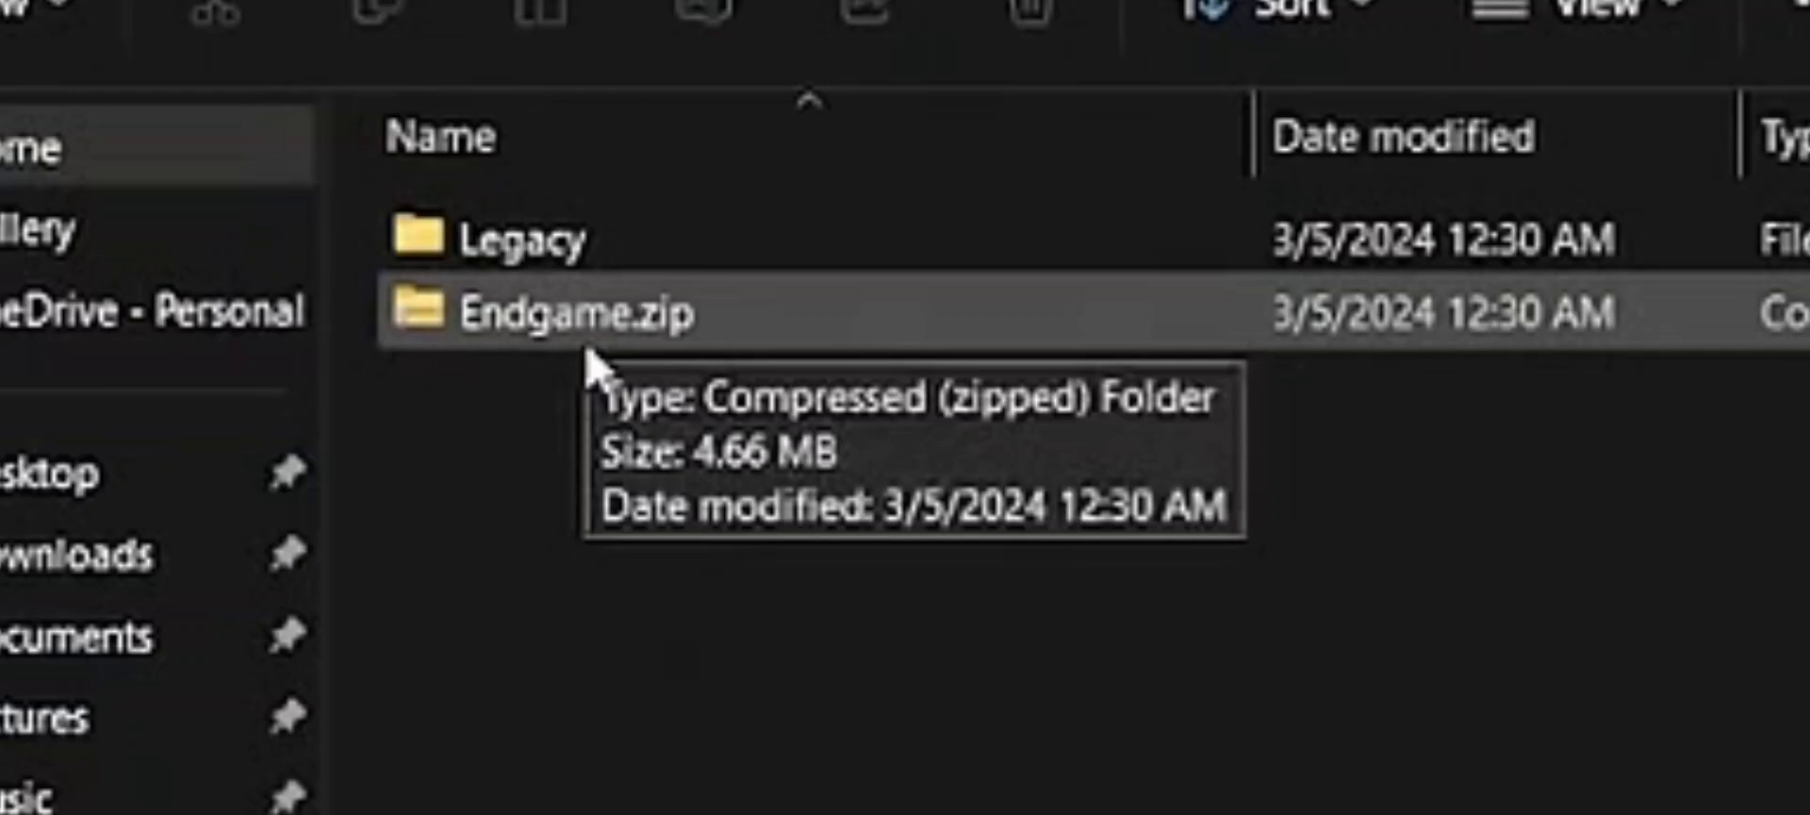
mouse_move(632, 375)
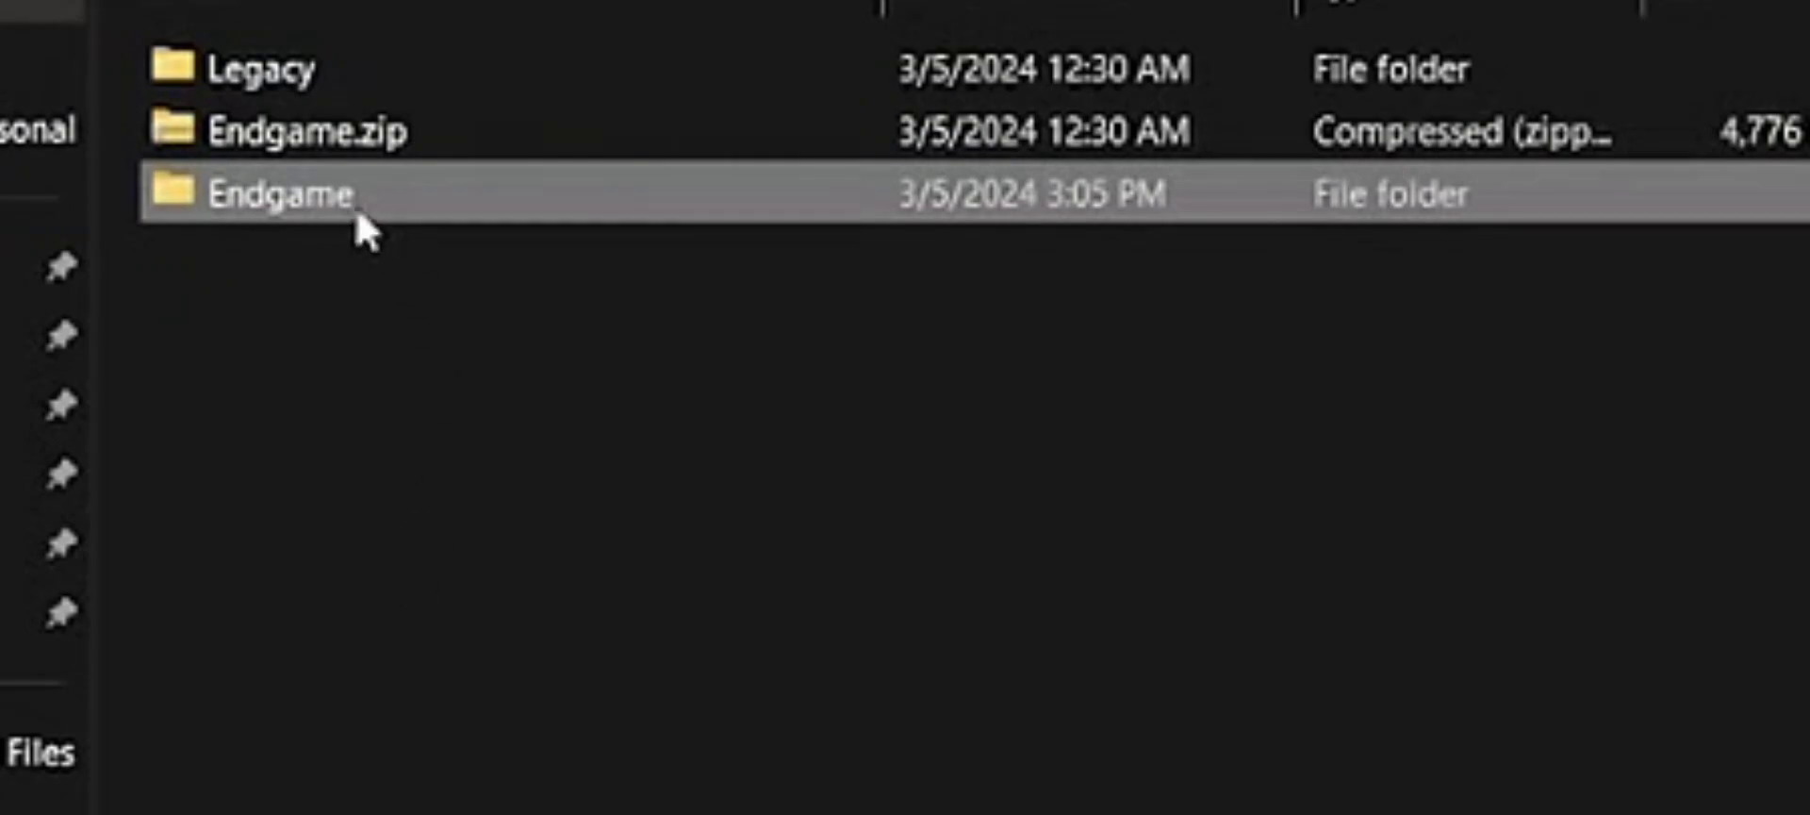
- Open the Endgame folder and select helper and trigger for copying
double_click(273, 194)
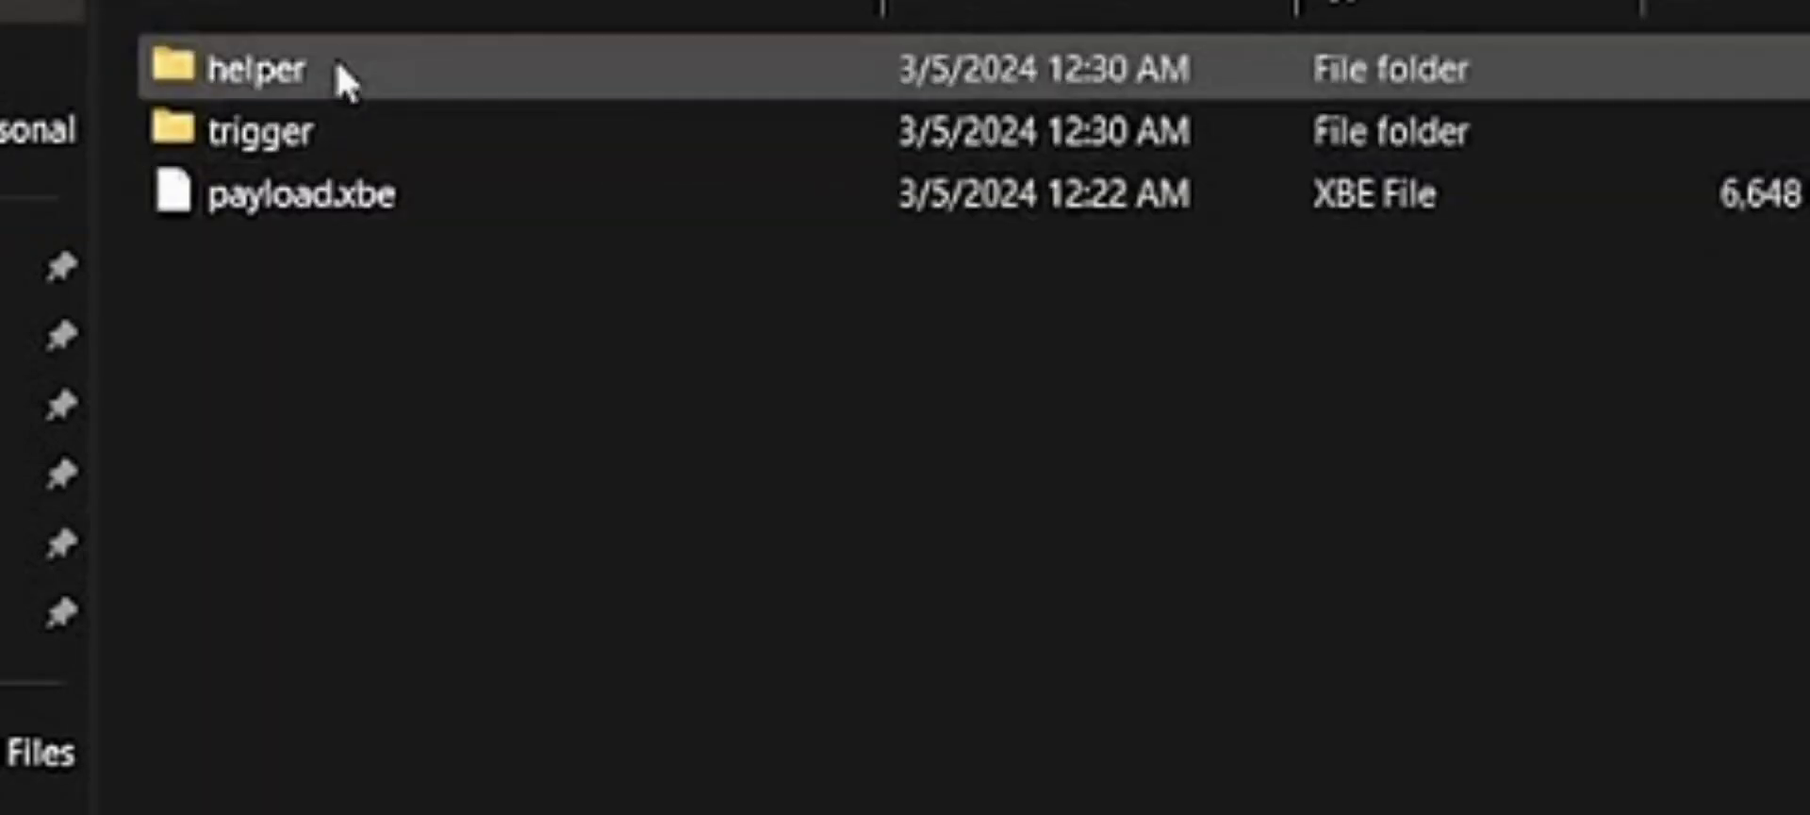
left_click(264, 132)
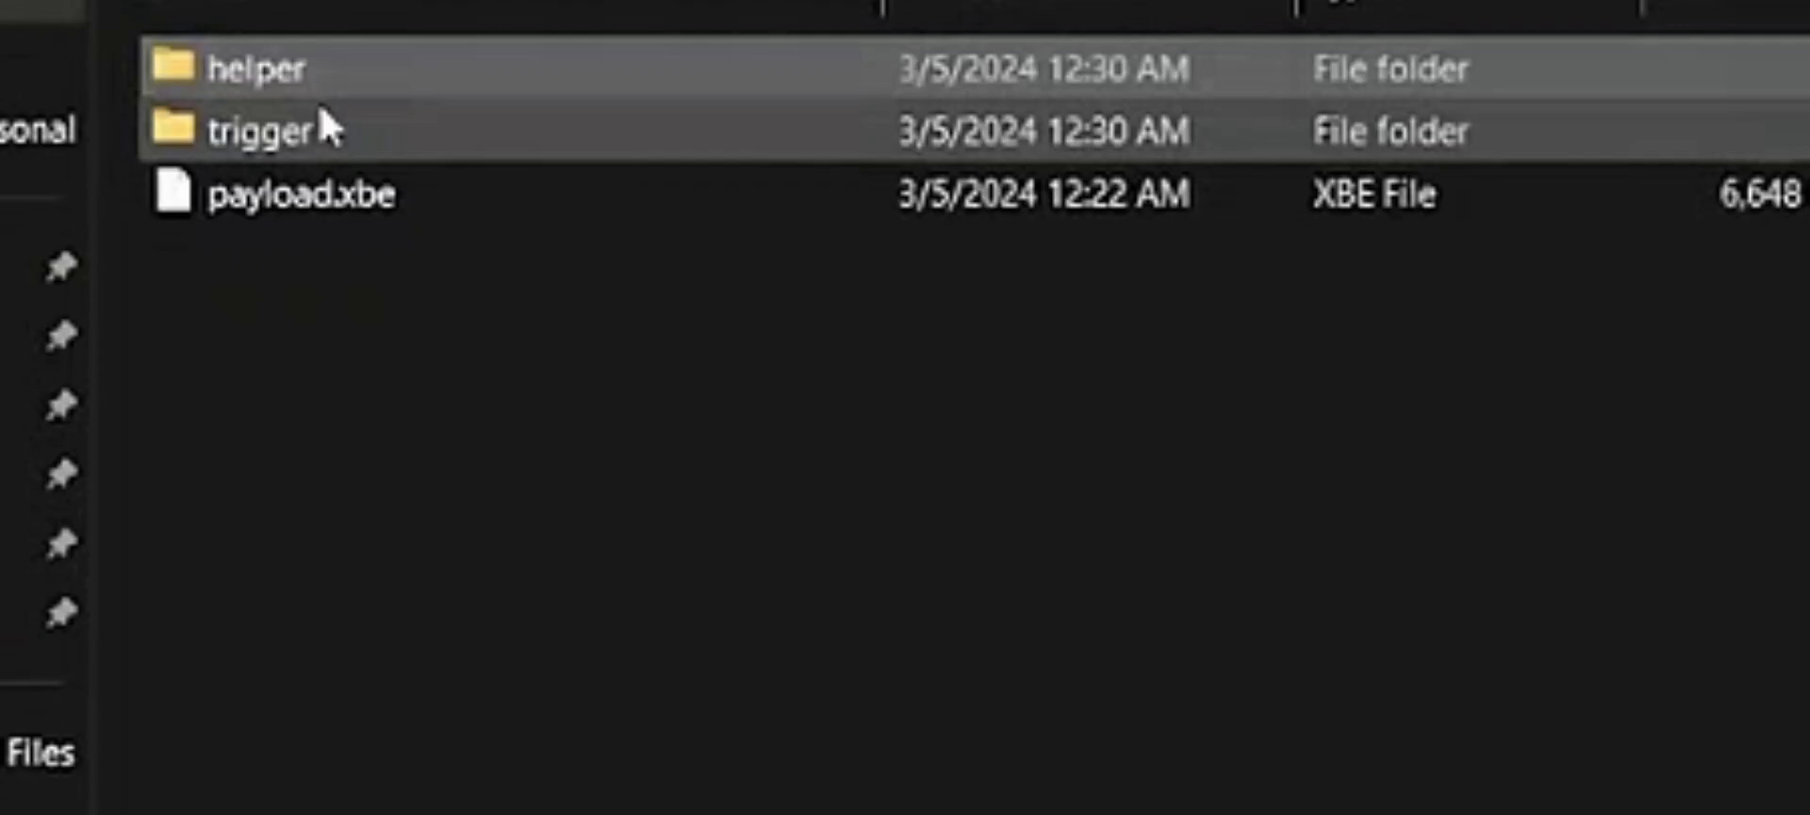
left_click(292, 193)
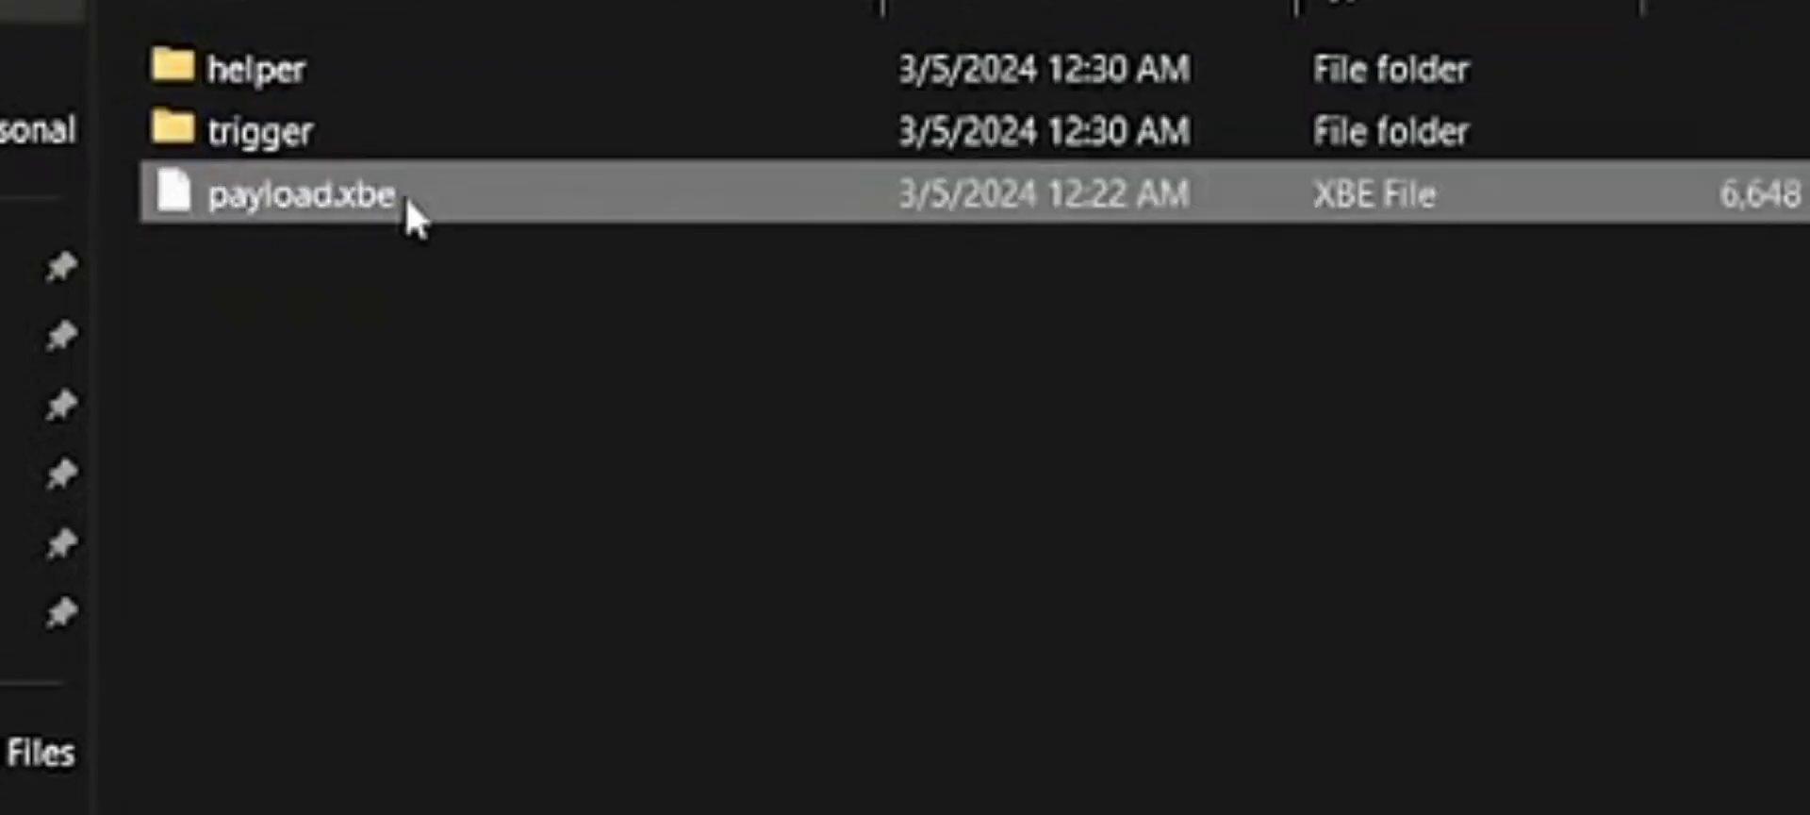
mouse_move(415, 217)
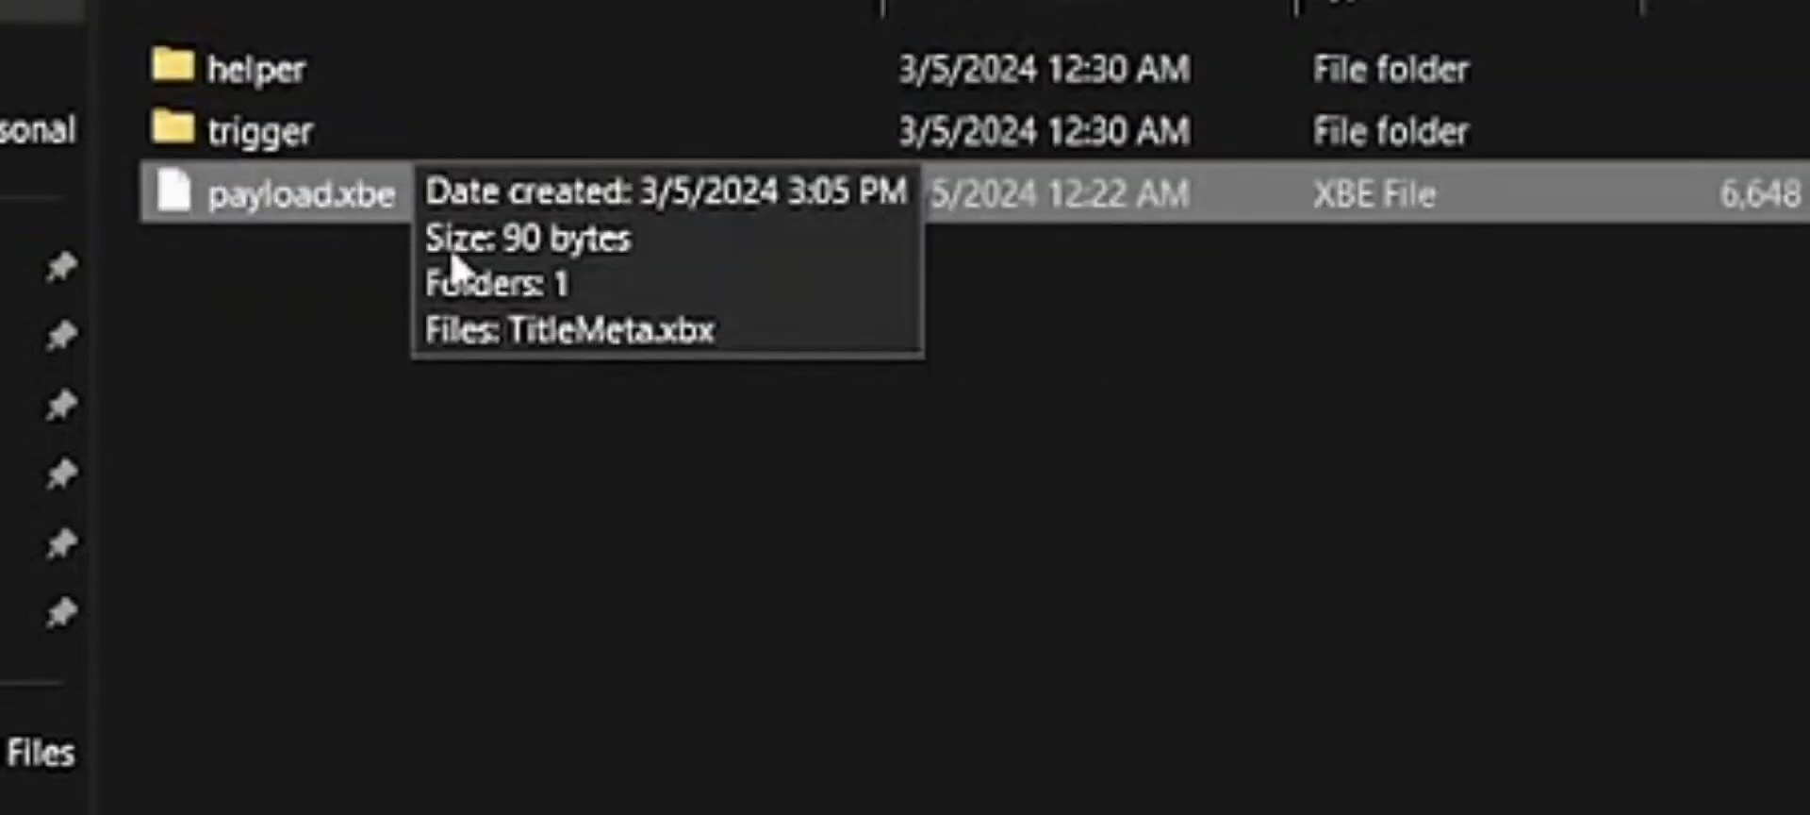
mouse_move(618, 372)
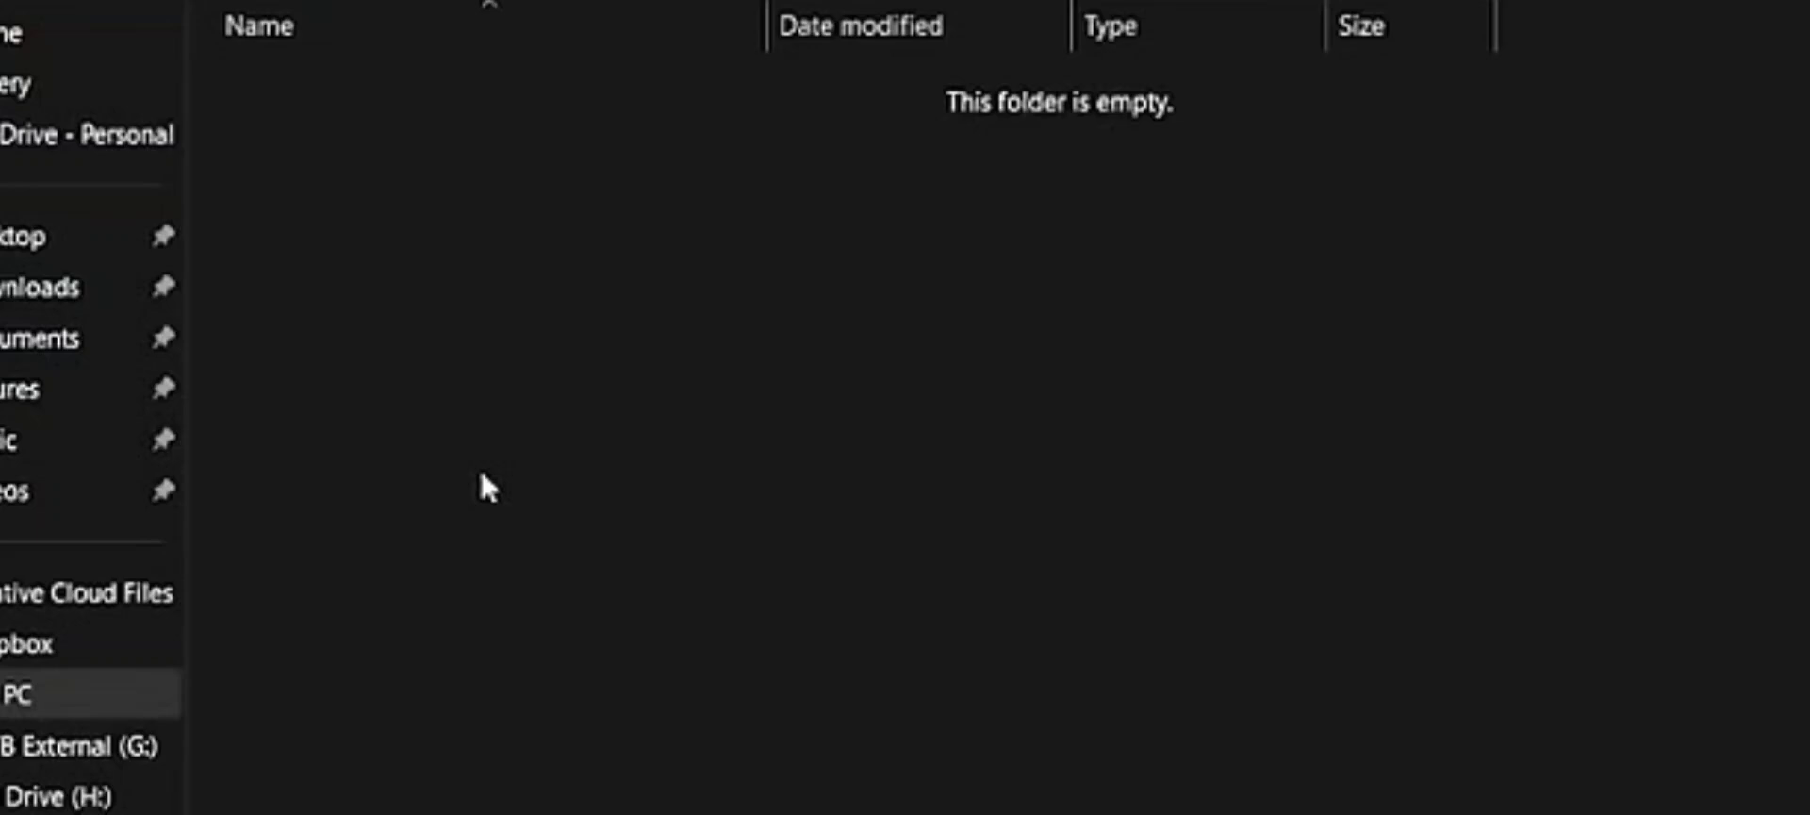
- Paste the Endgame files into the empty X: drive
right_click(485, 505)
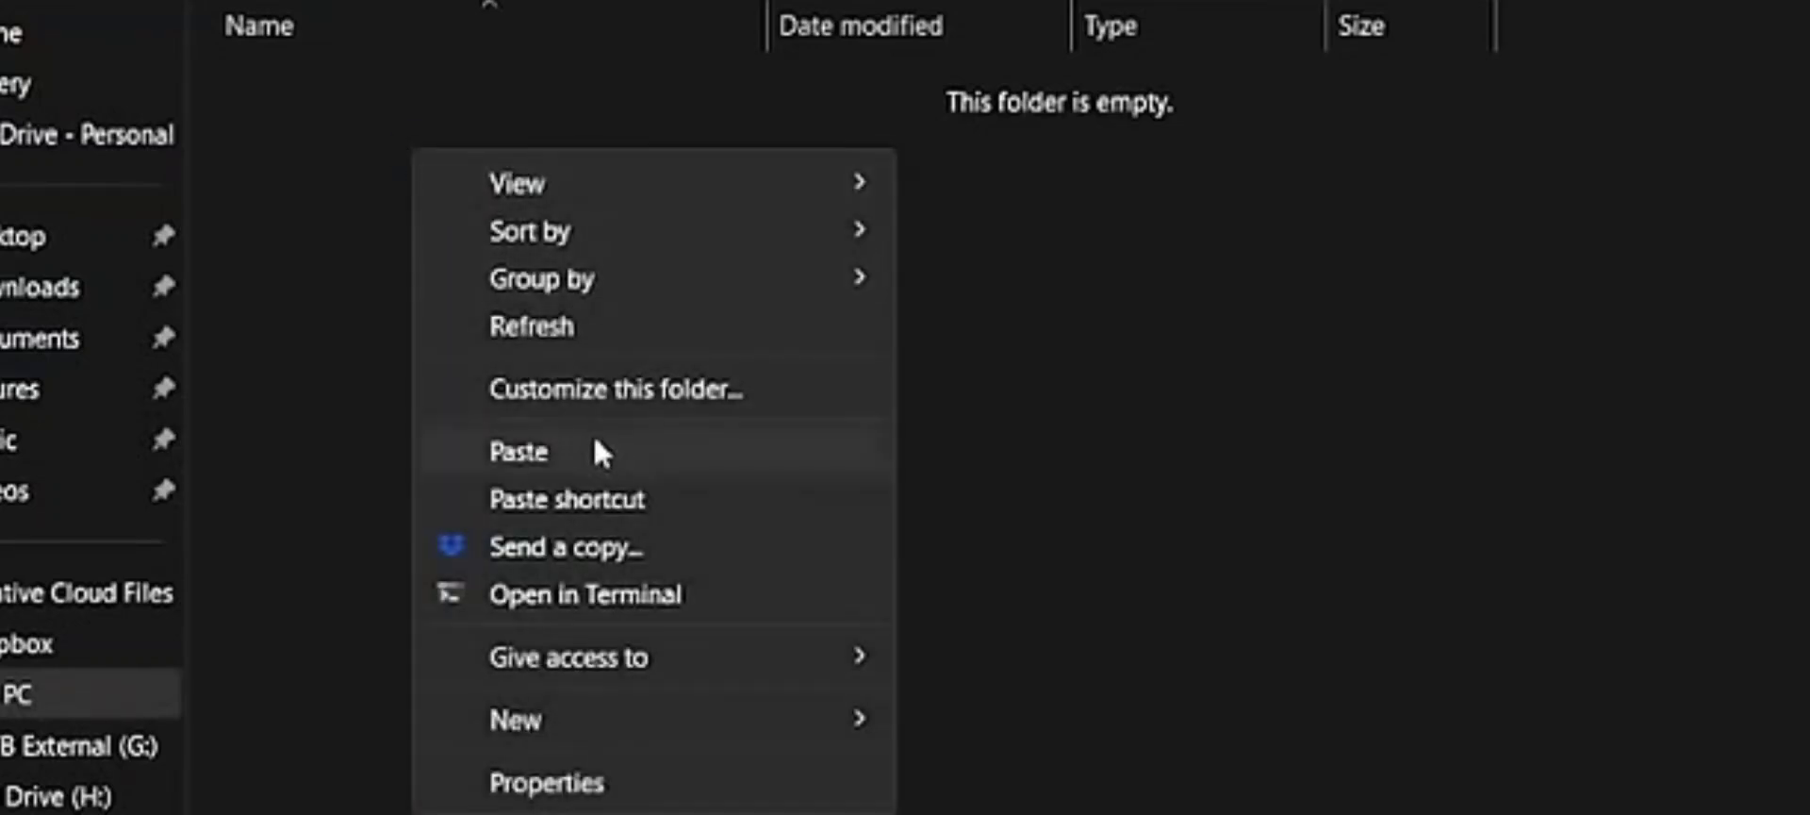
left_click(518, 452)
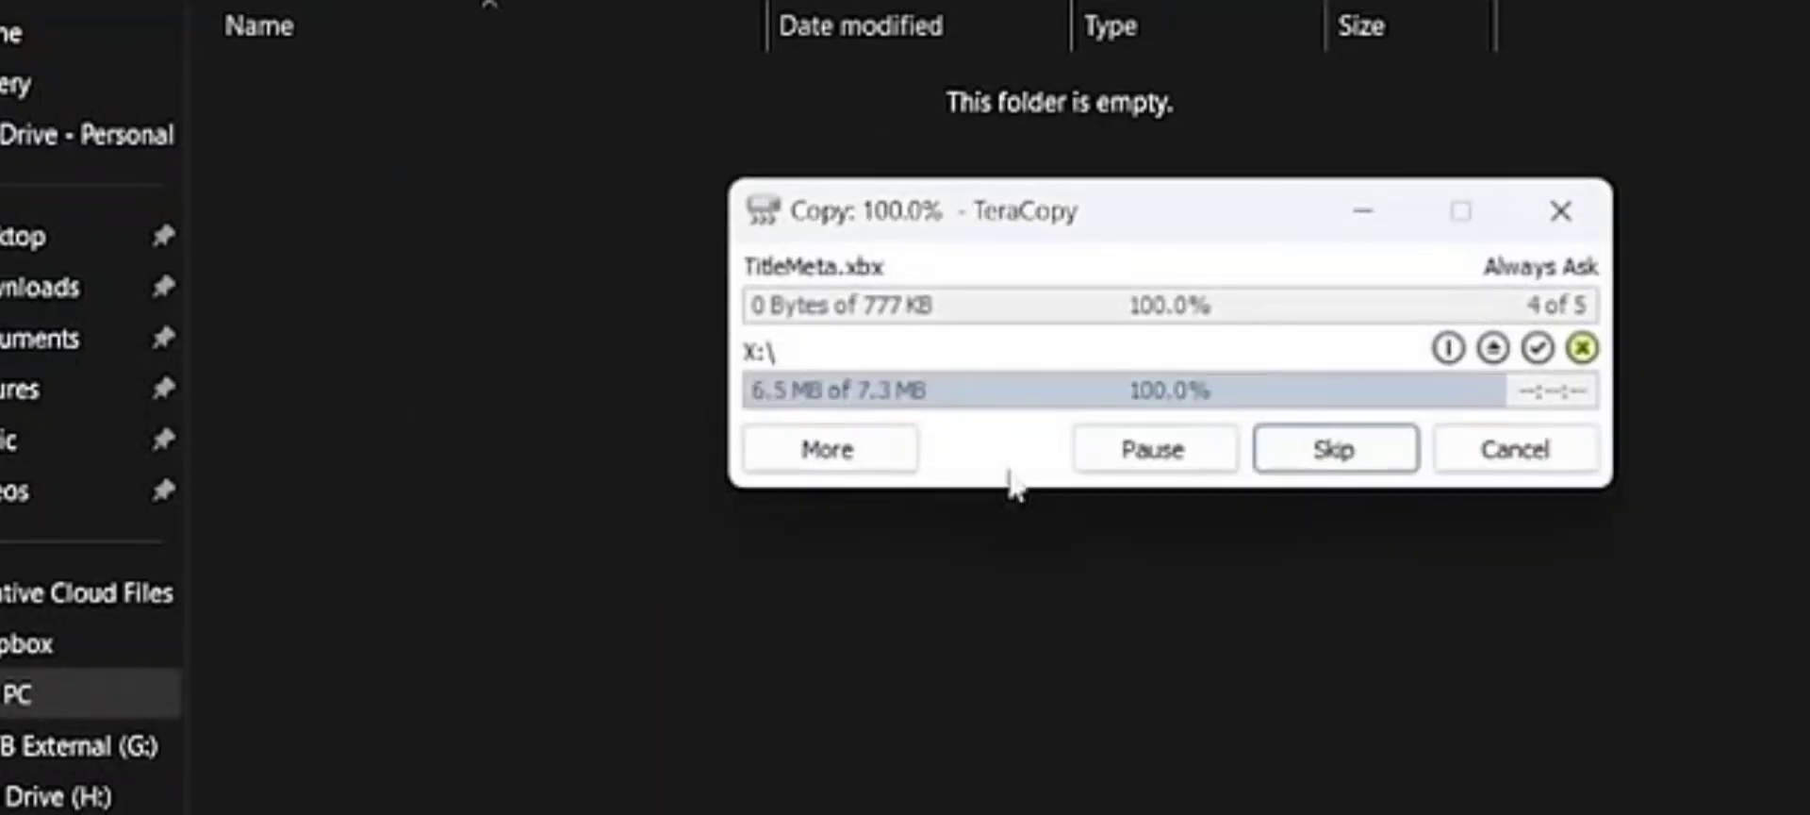